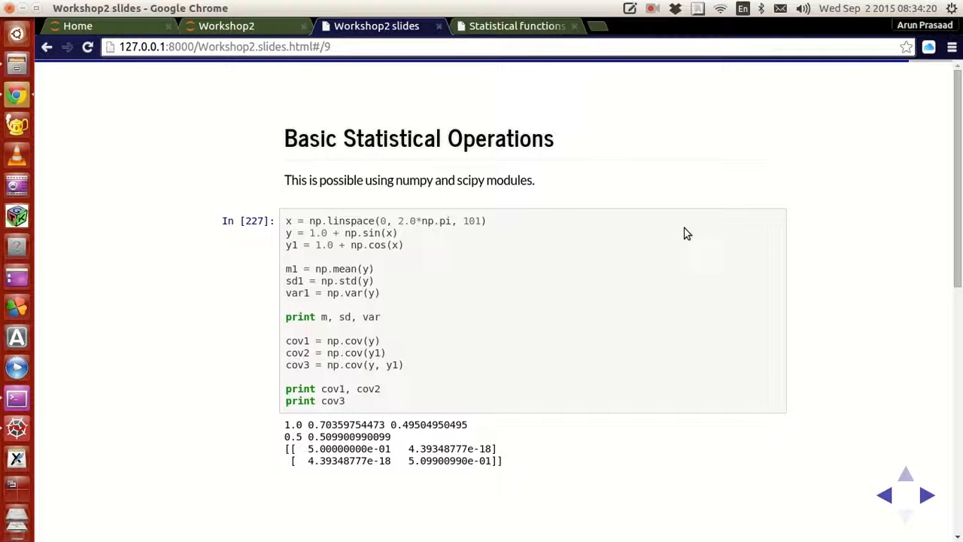
mouse_move(17, 427)
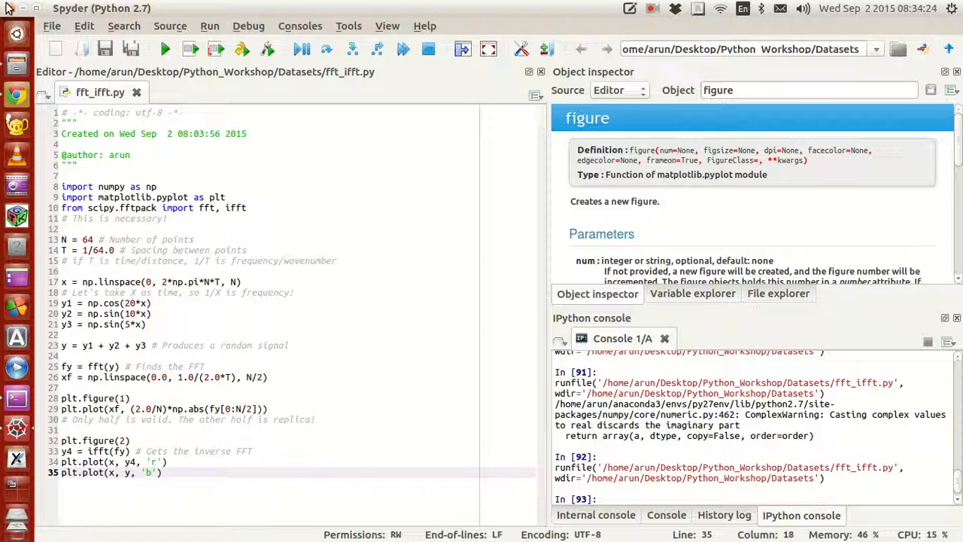
Step: Return to the scipy.stats reference page and close the duplicate Statistical functions tab
left_click(17, 94)
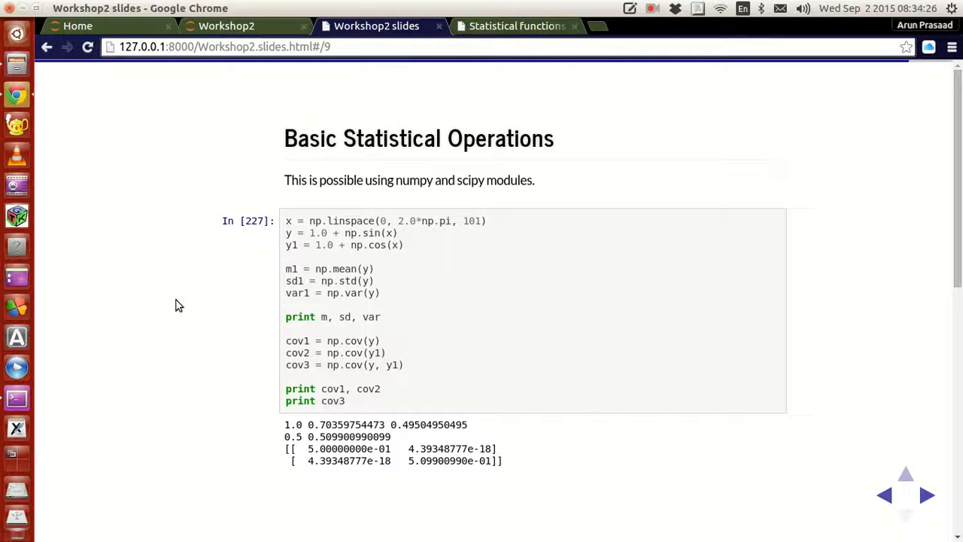
mouse_move(444, 265)
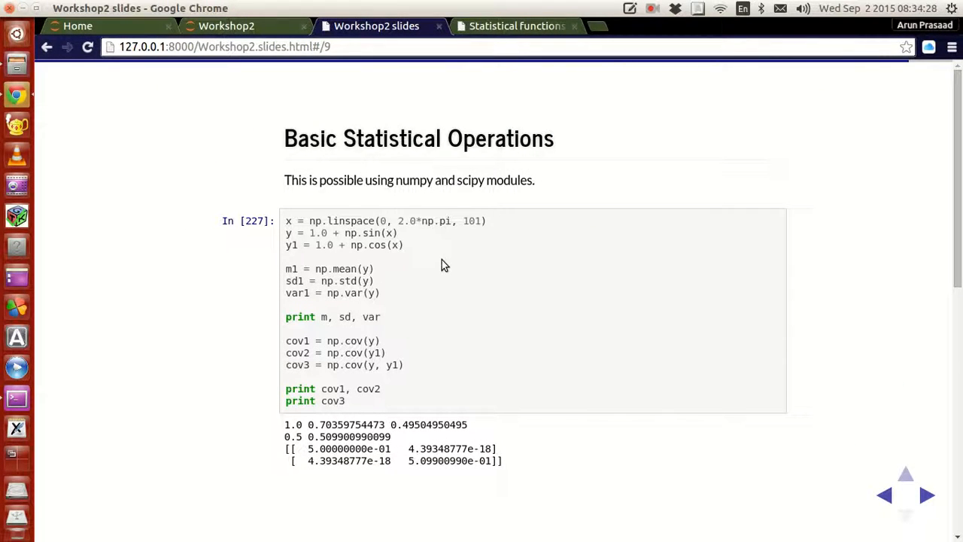
mouse_move(459, 272)
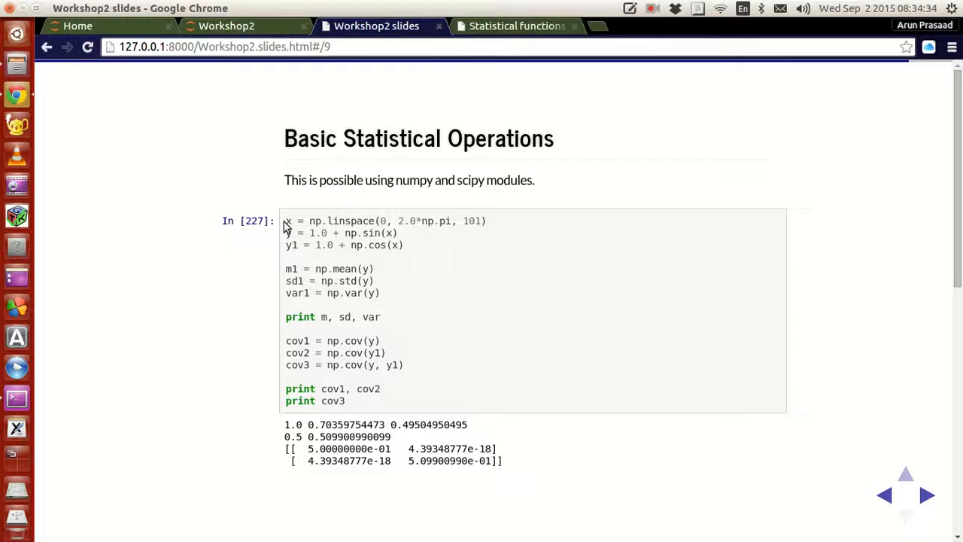
mouse_move(264, 239)
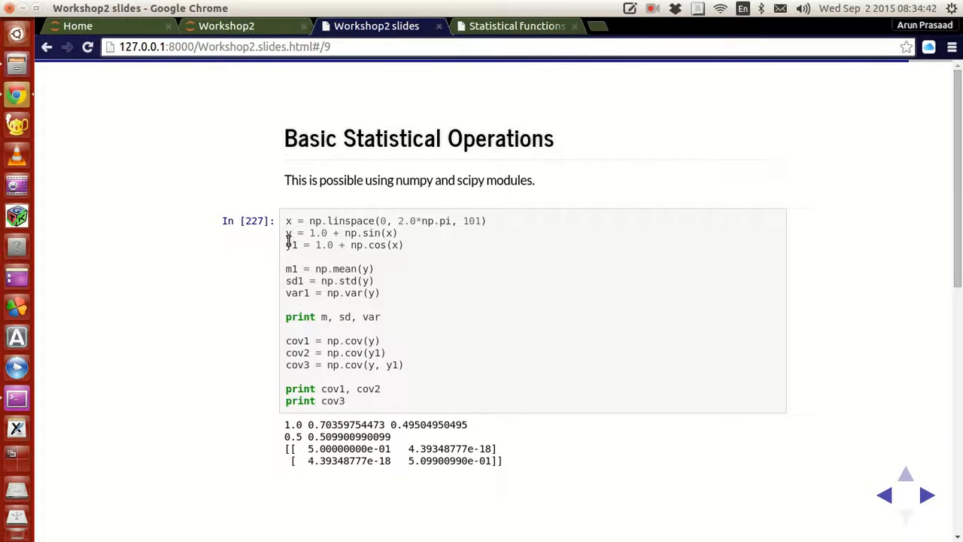
mouse_move(431, 251)
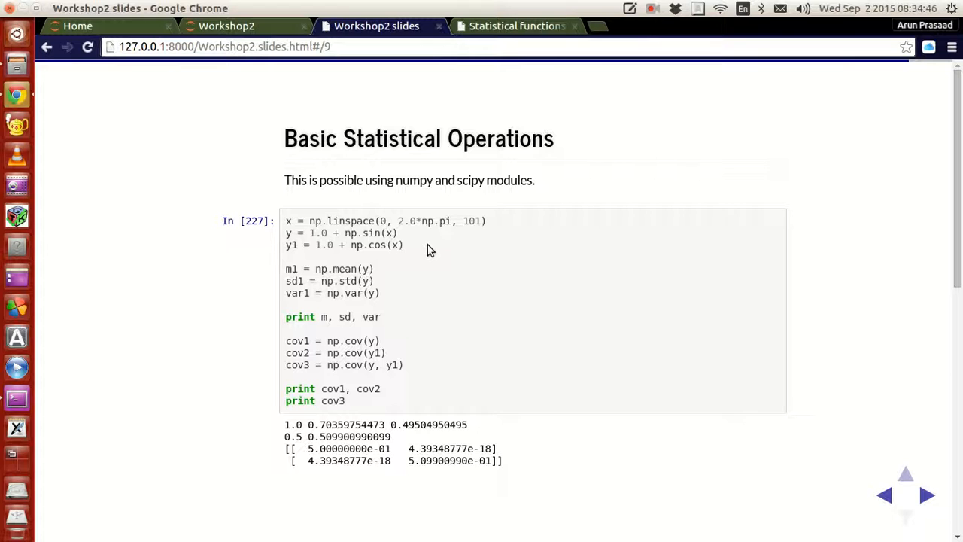
mouse_move(410, 236)
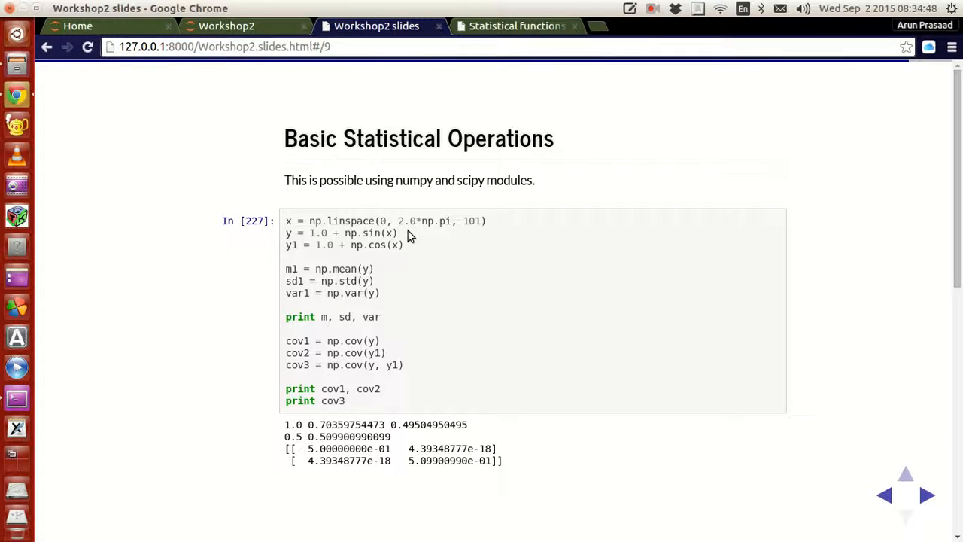
mouse_move(426, 252)
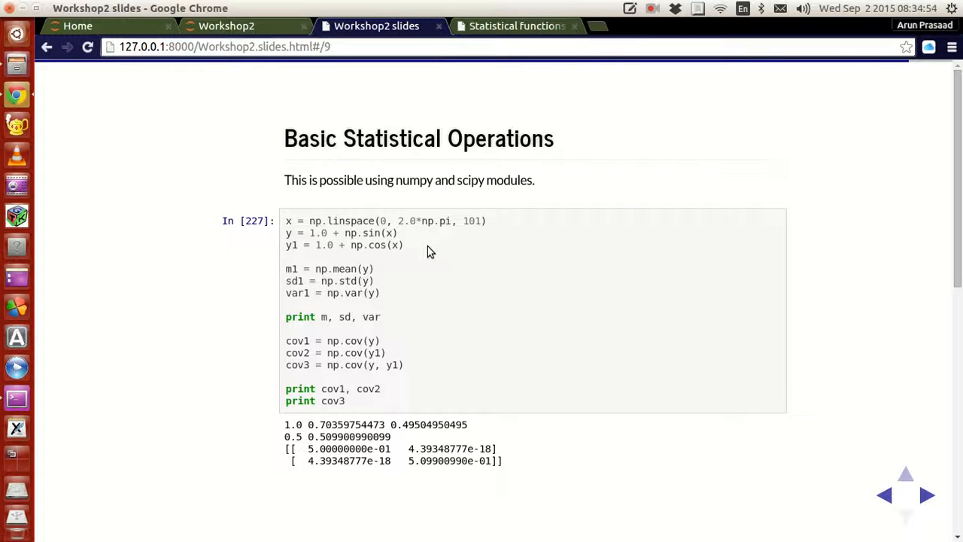
mouse_move(312, 263)
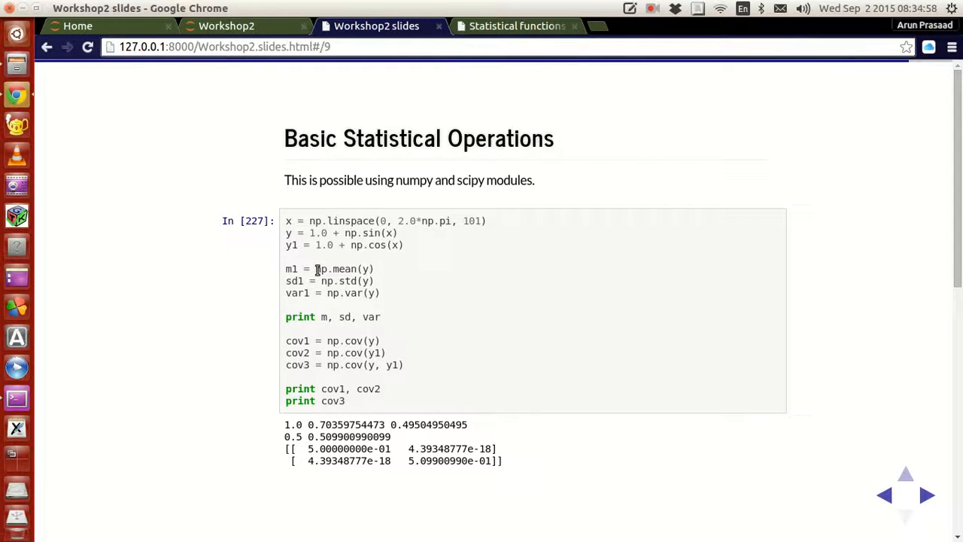
mouse_move(350, 275)
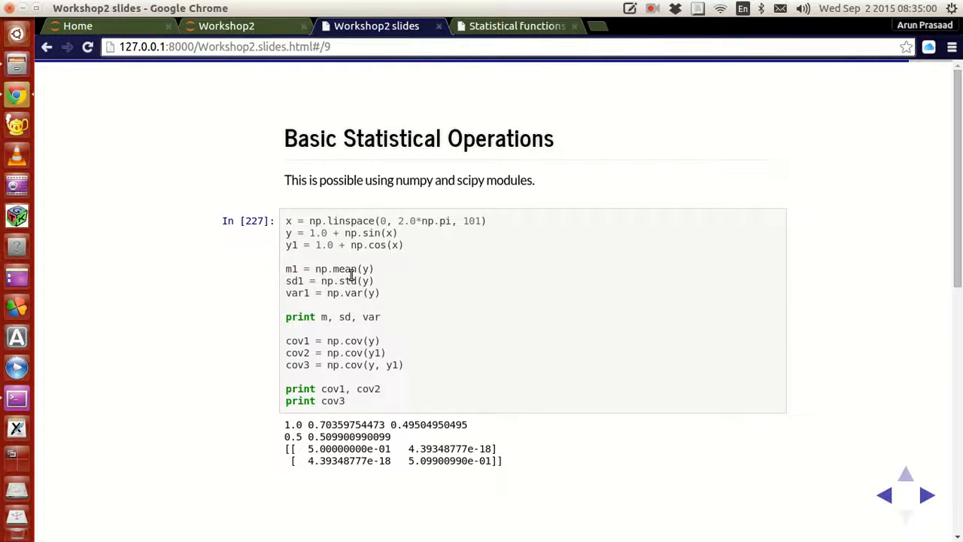
mouse_move(437, 275)
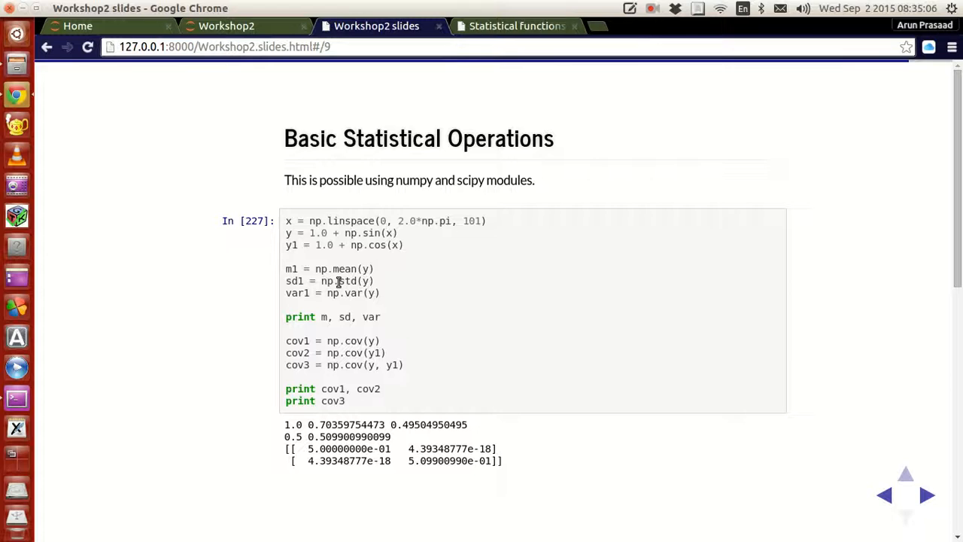
mouse_move(392, 284)
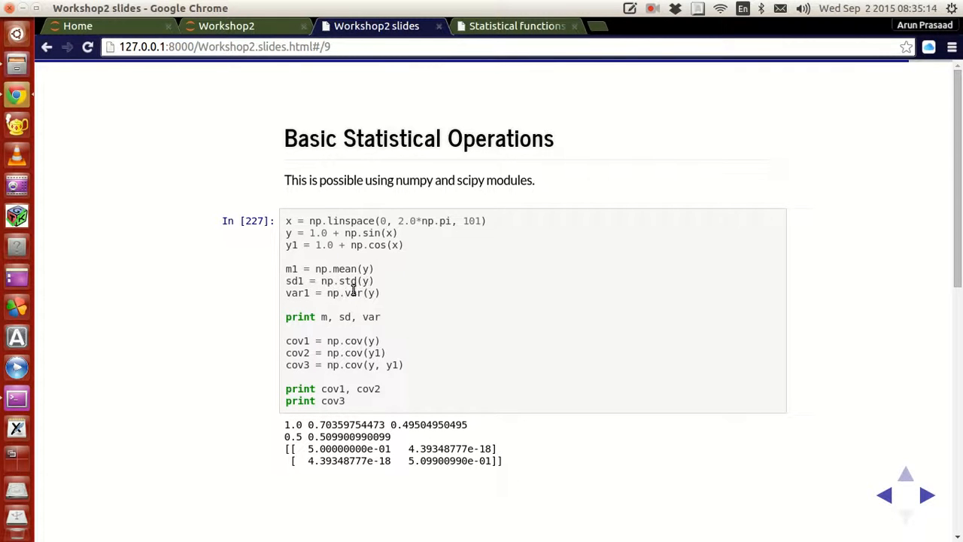
mouse_move(404, 294)
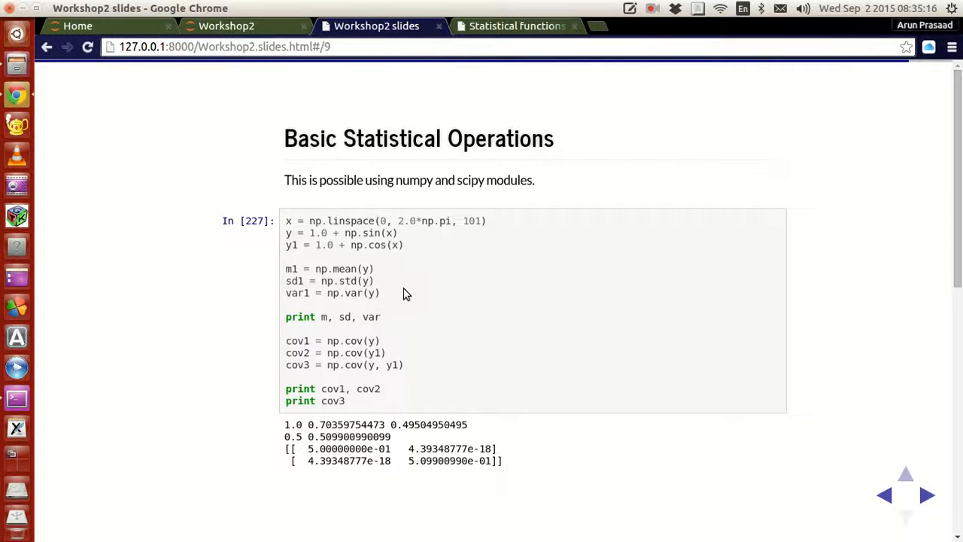
mouse_move(410, 350)
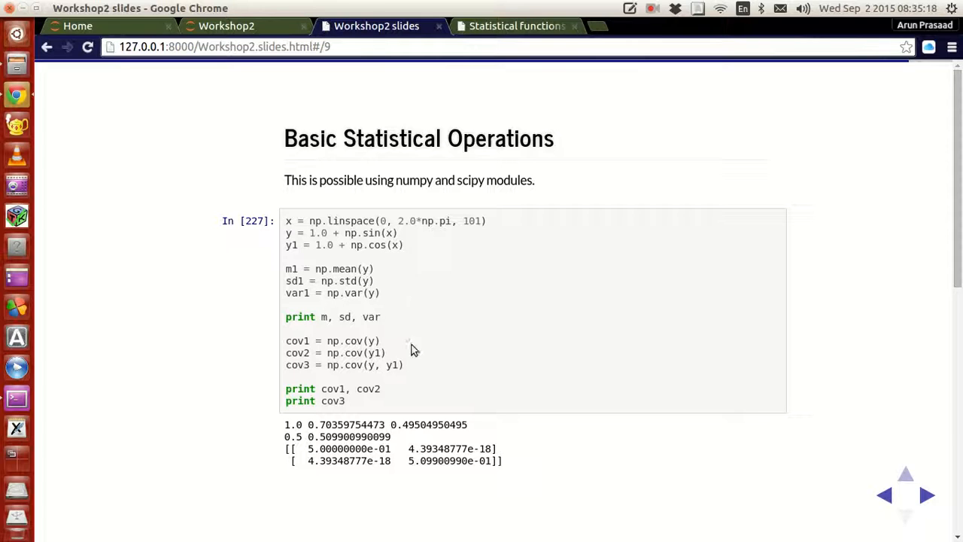
mouse_move(331, 306)
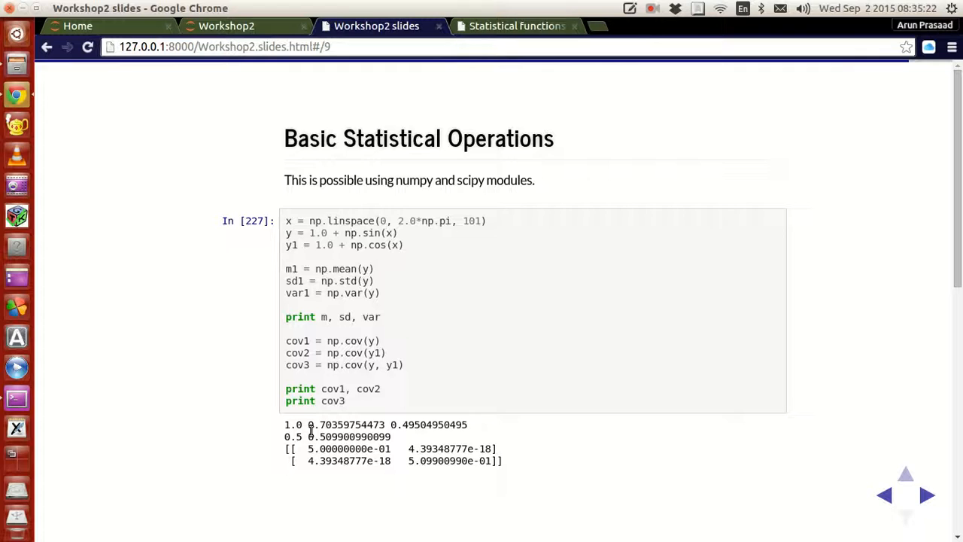
mouse_move(391, 400)
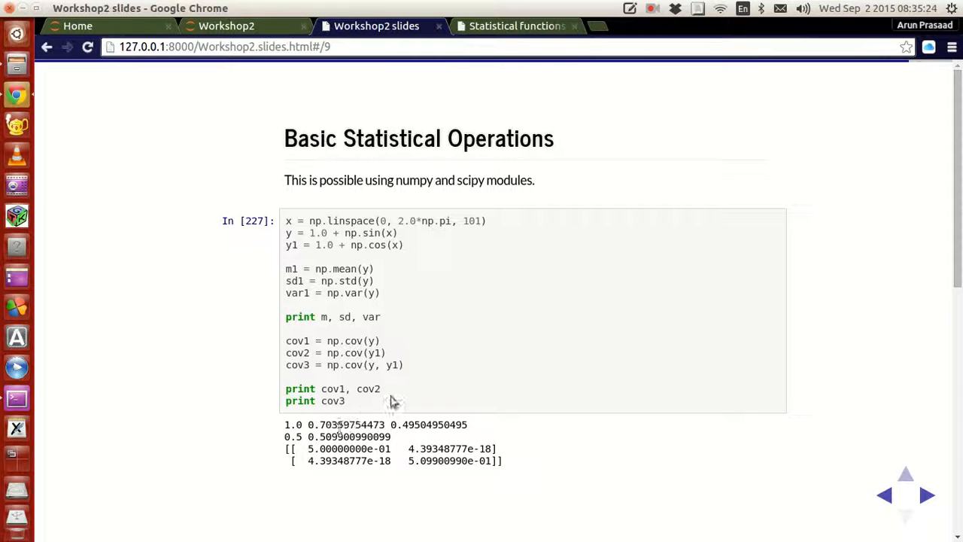
mouse_move(446, 367)
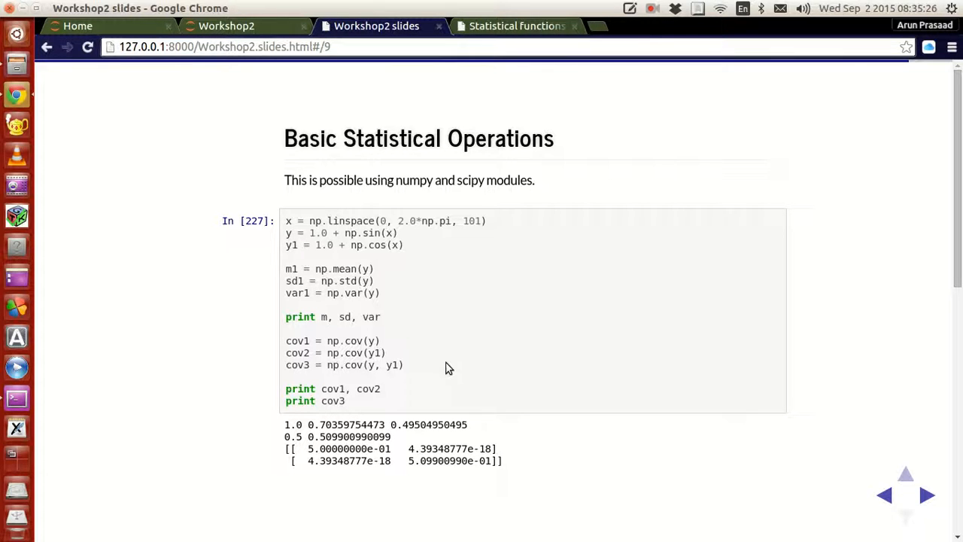
mouse_move(390, 284)
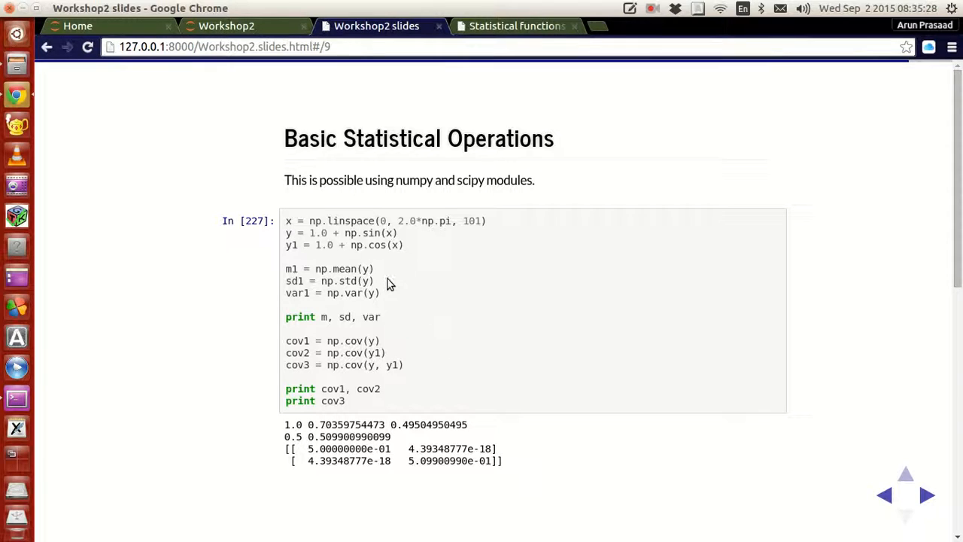
mouse_move(389, 442)
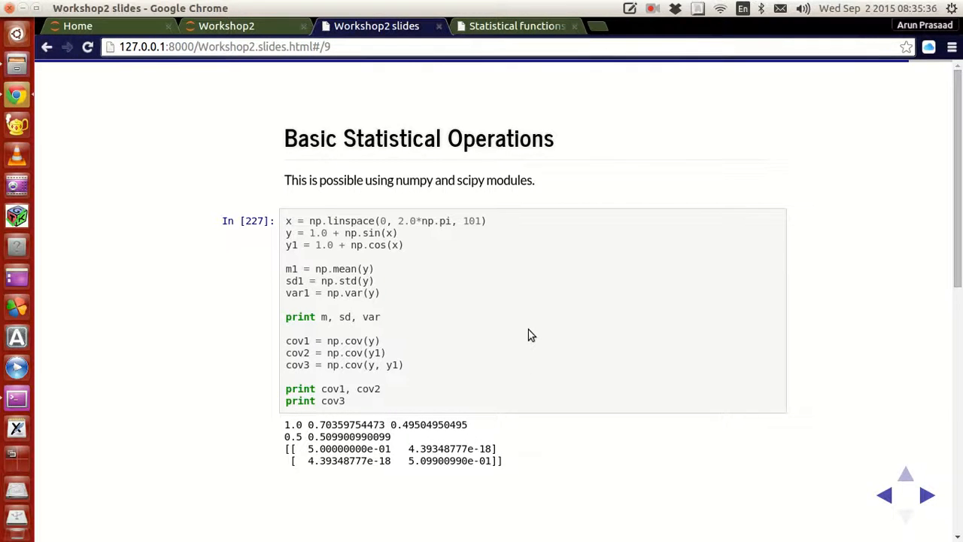
scroll("down", 3)
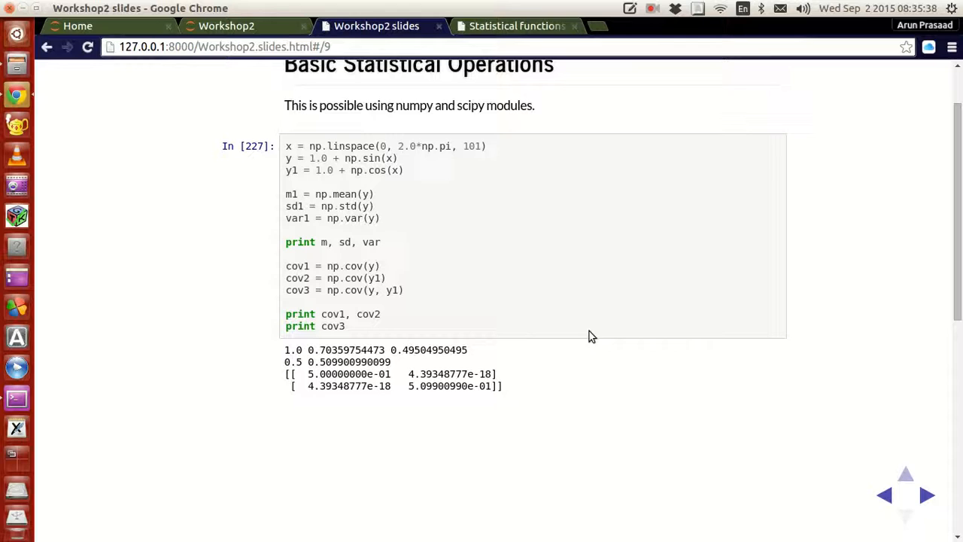
mouse_move(519, 305)
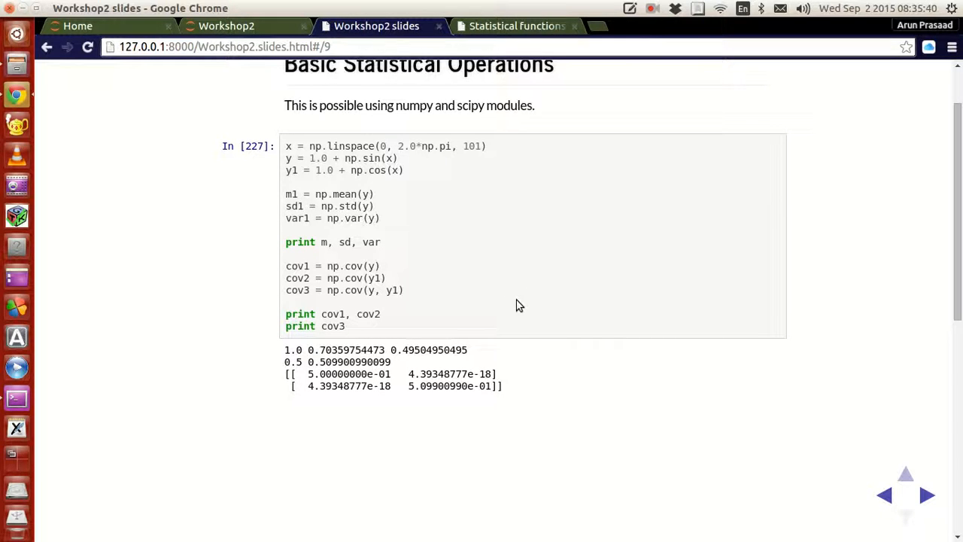
mouse_move(390, 321)
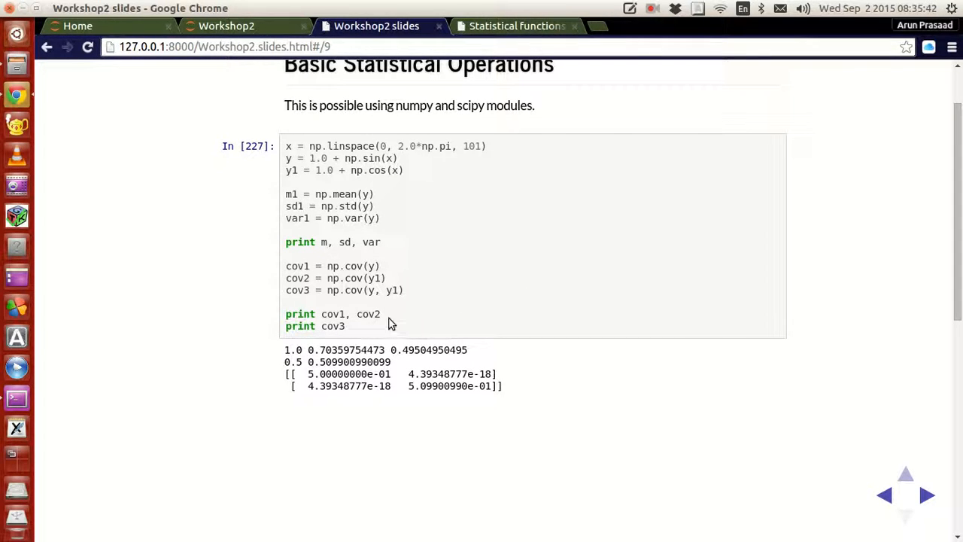
mouse_move(359, 263)
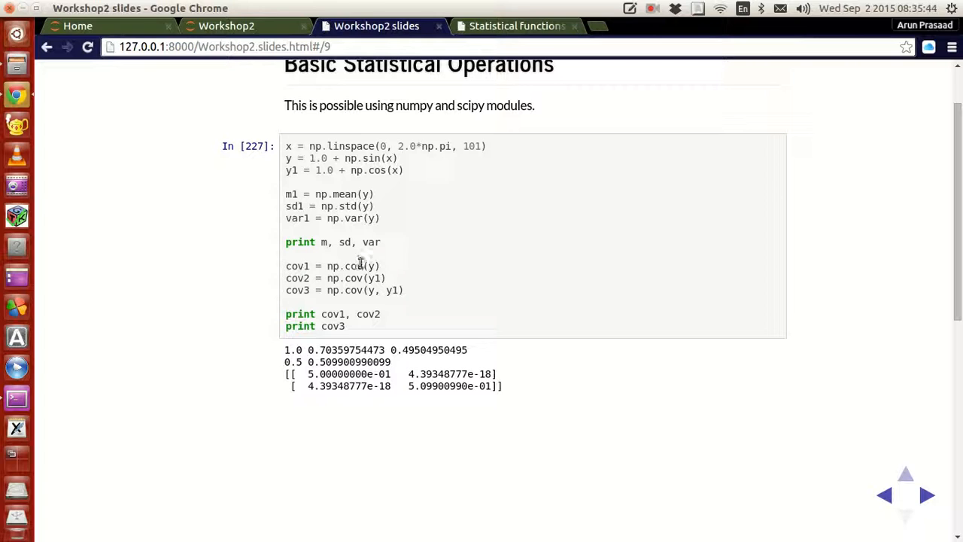
mouse_move(427, 263)
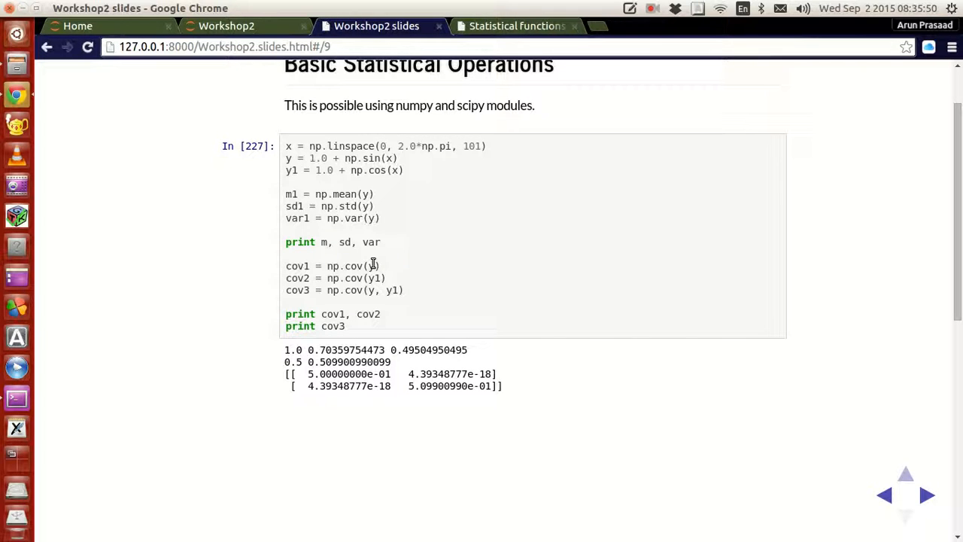
mouse_move(423, 258)
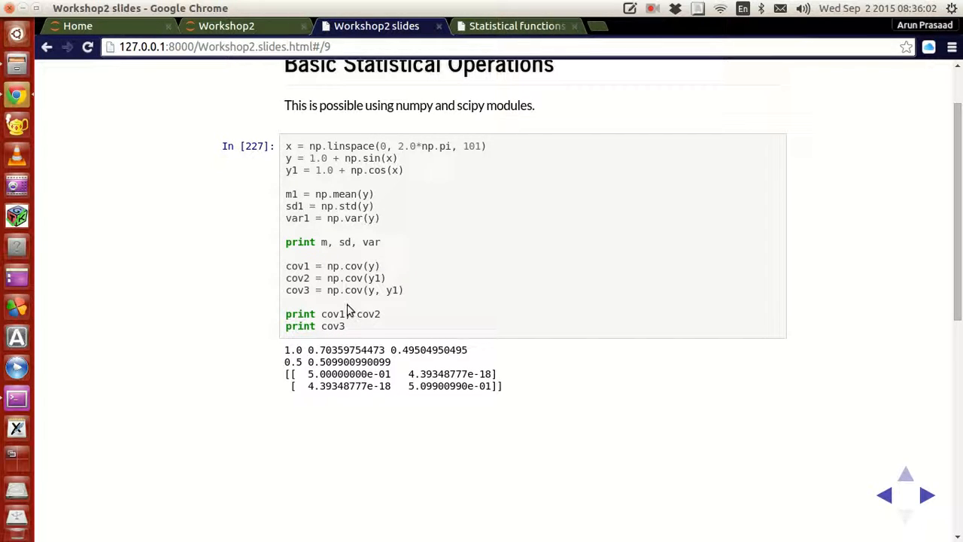
mouse_move(431, 294)
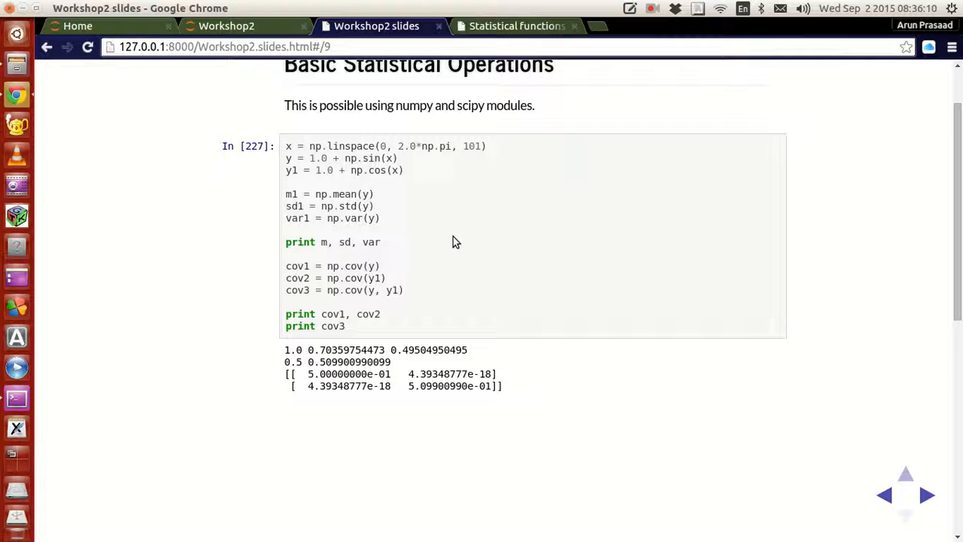
mouse_move(488, 286)
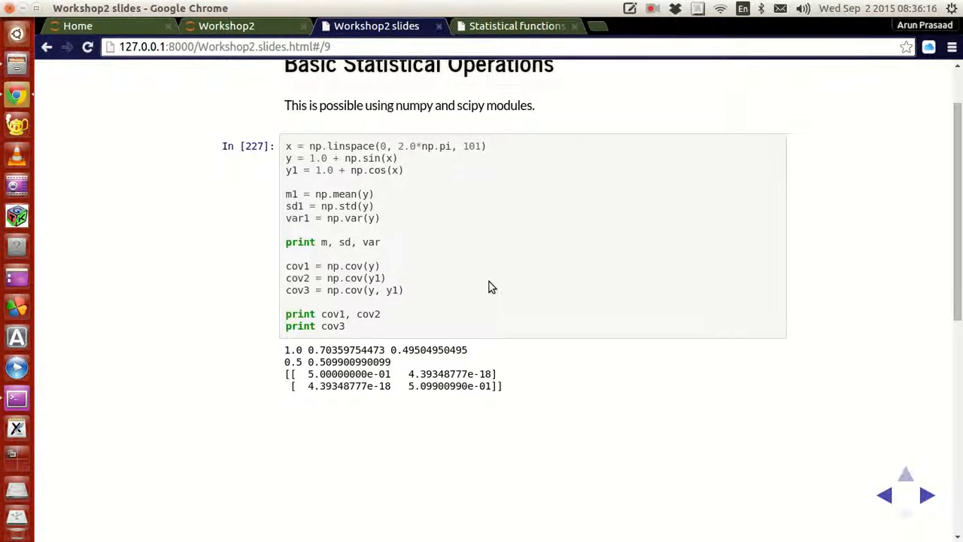
scroll("up", 3)
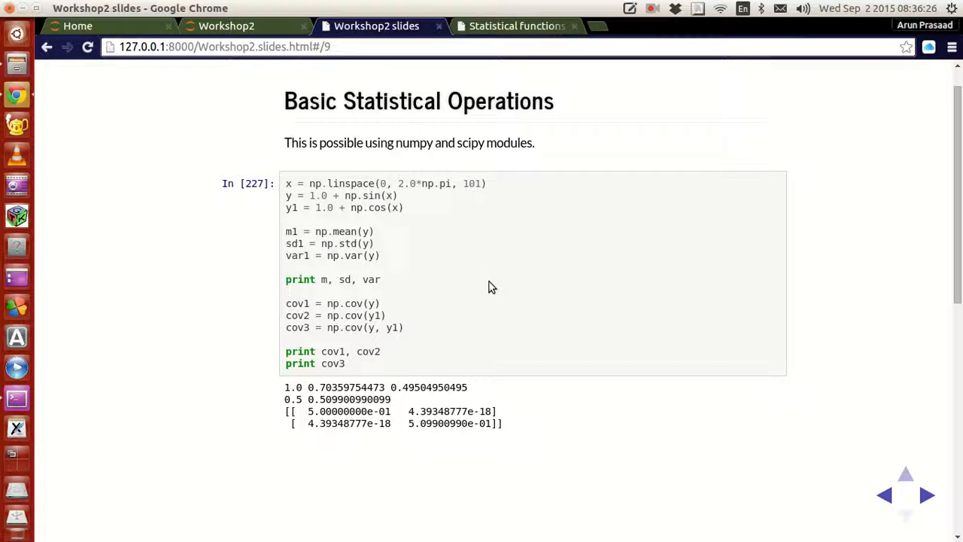
mouse_move(523, 279)
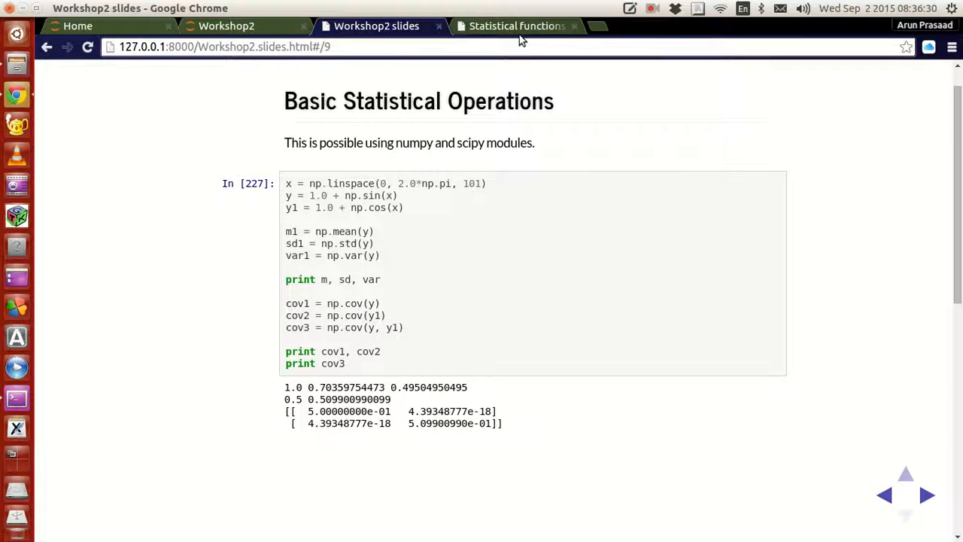
mouse_move(516, 26)
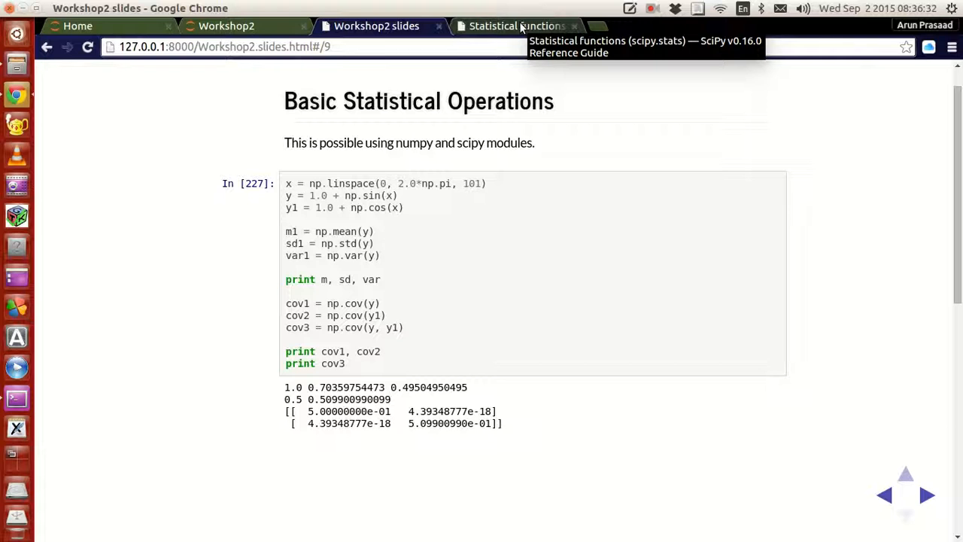
mouse_move(460, 147)
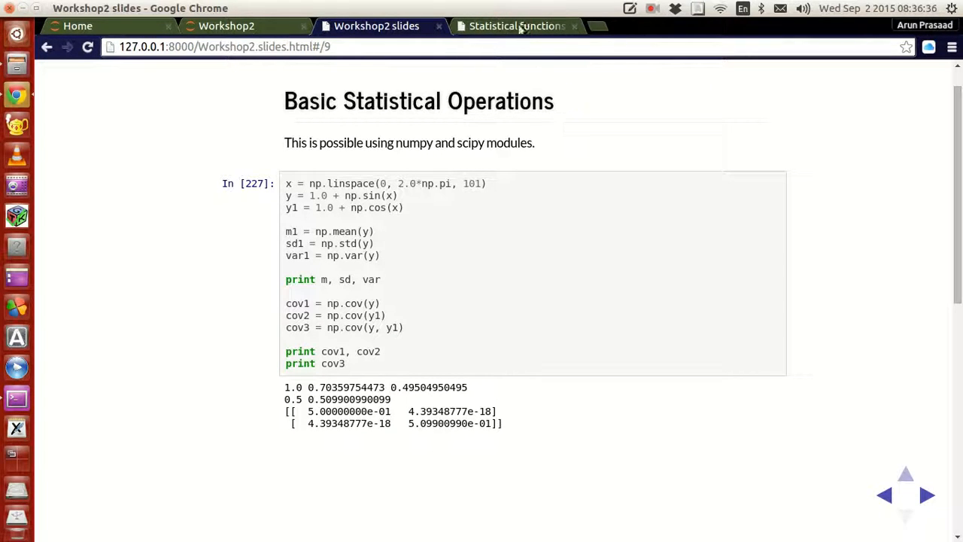
left_click(516, 26)
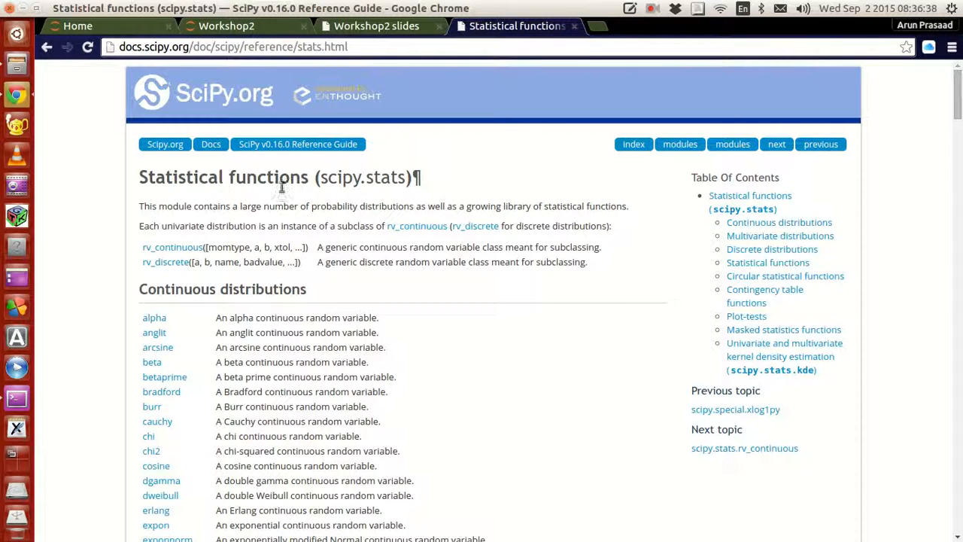
right_click(363, 177)
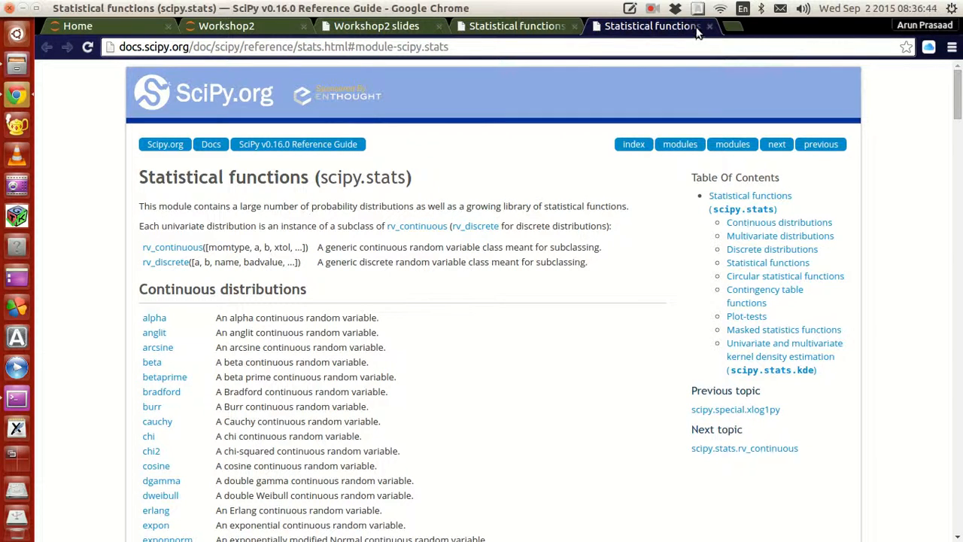
left_click(709, 25)
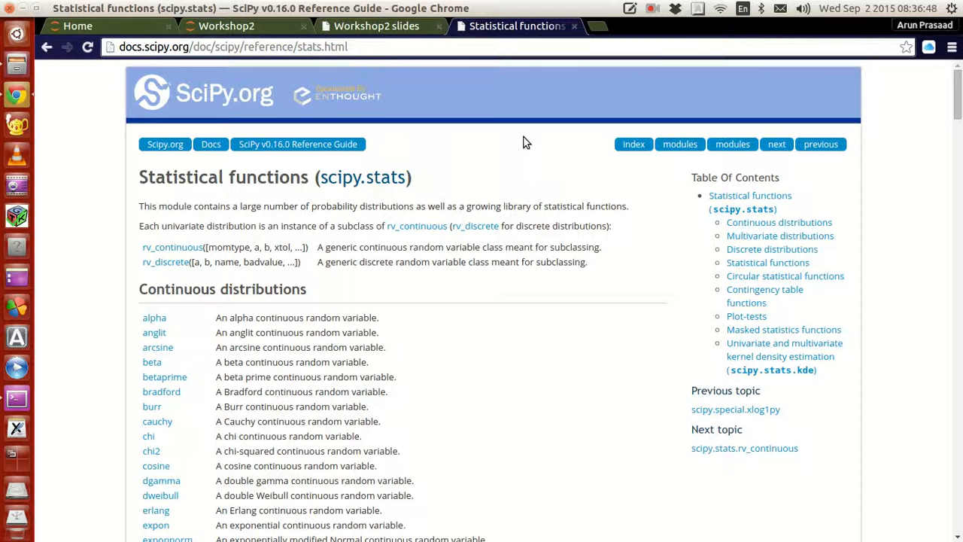
mouse_move(507, 115)
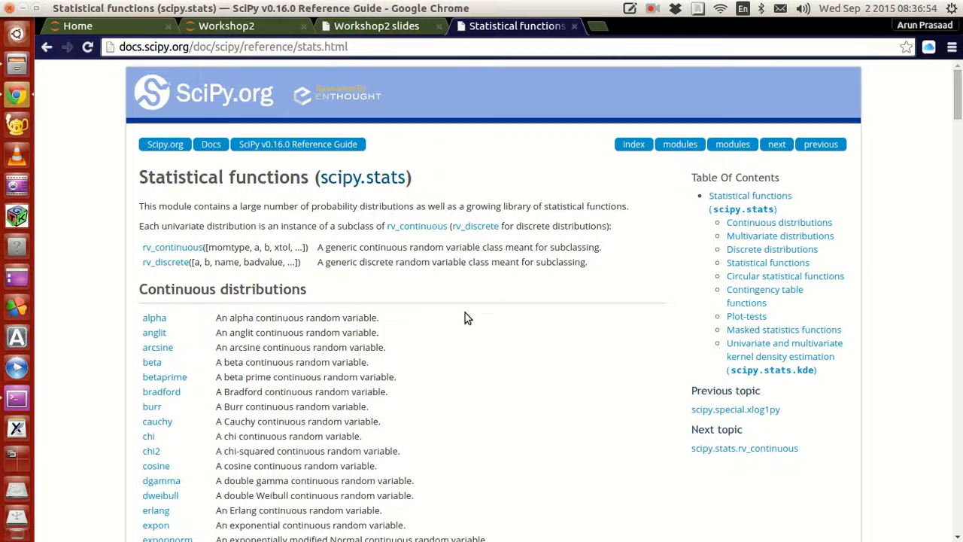
Step: Look over the continuous distributions list on the scipy.stats page
scroll("down", 3)
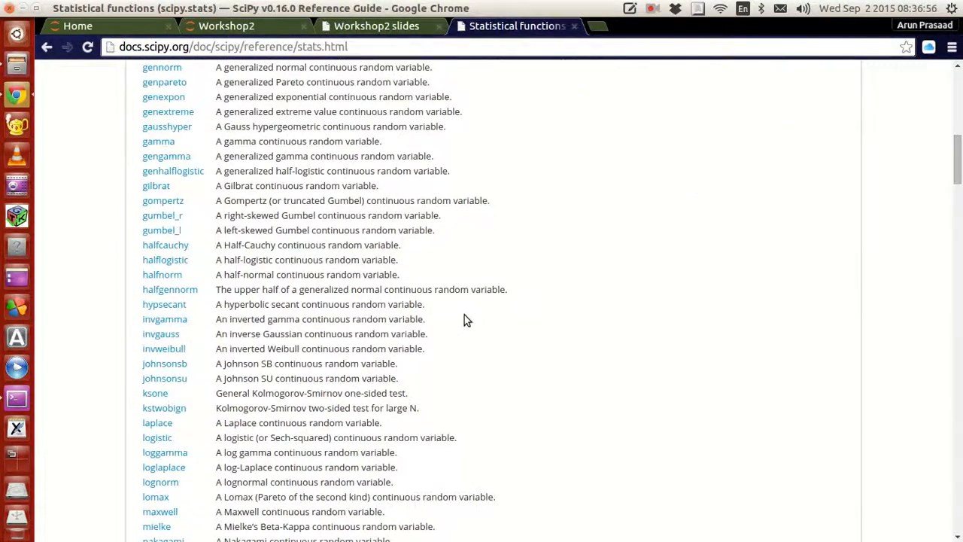
scroll("down", 3)
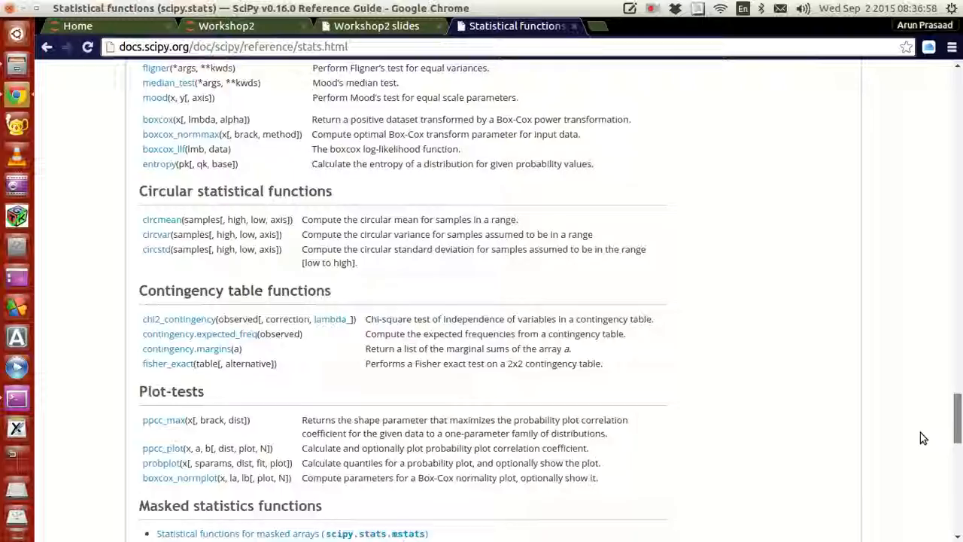
scroll("up", 3)
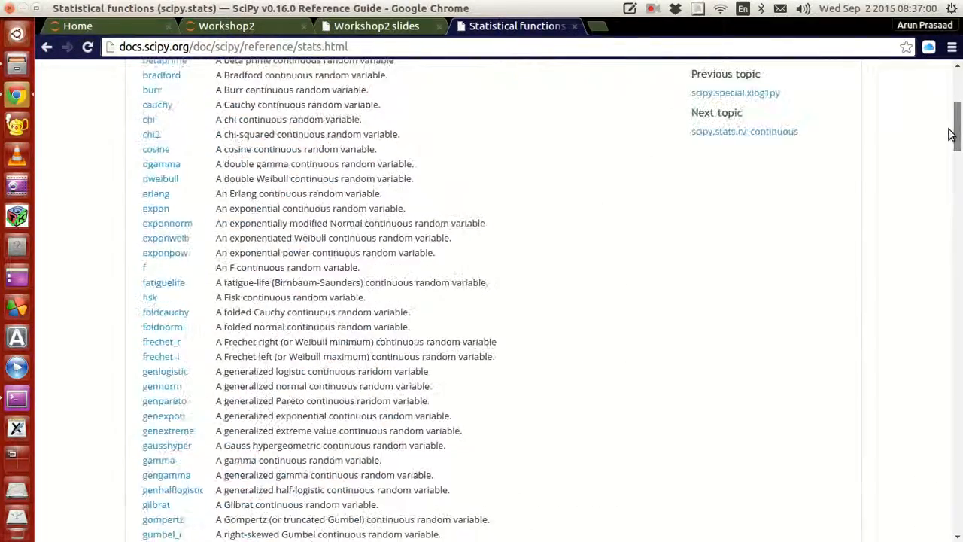
scroll("up", 3)
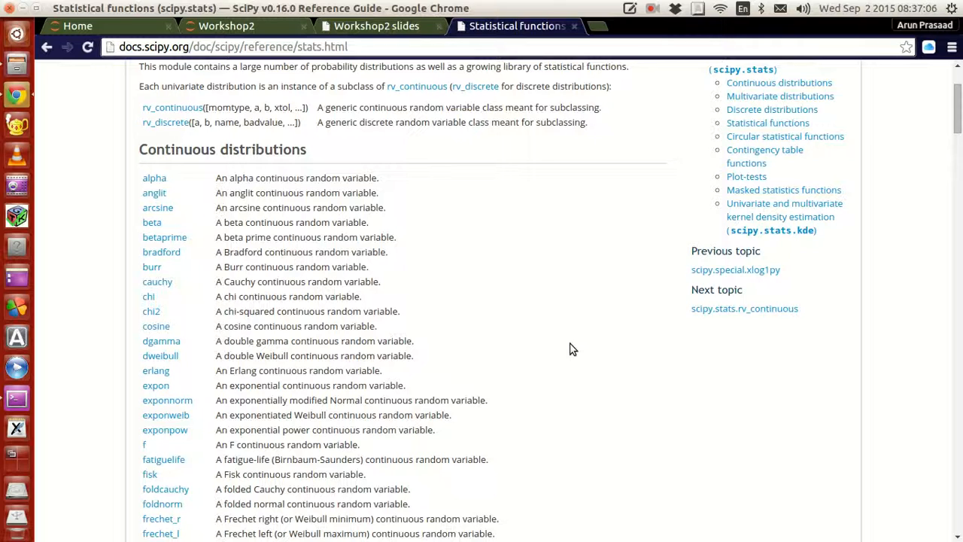
mouse_move(576, 351)
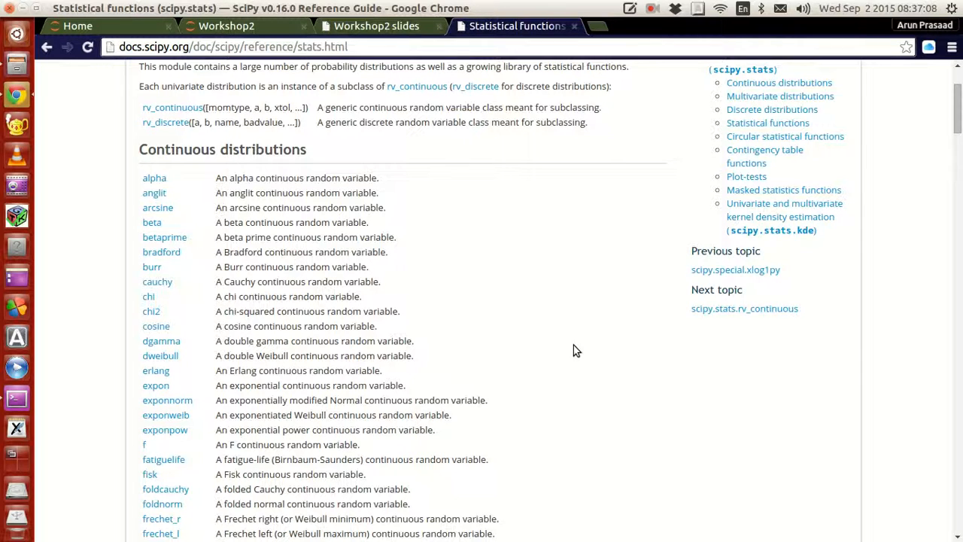
scroll("down", 3)
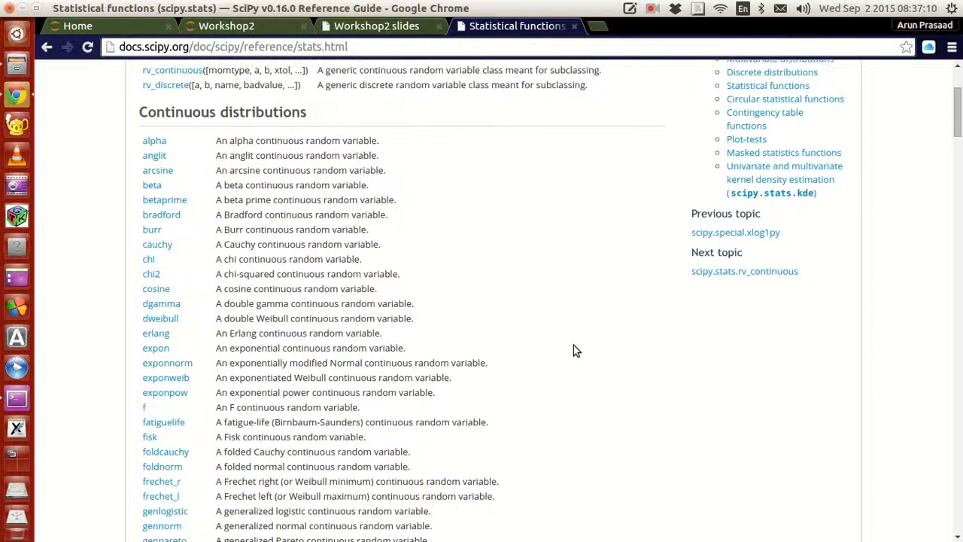
scroll("up", 3)
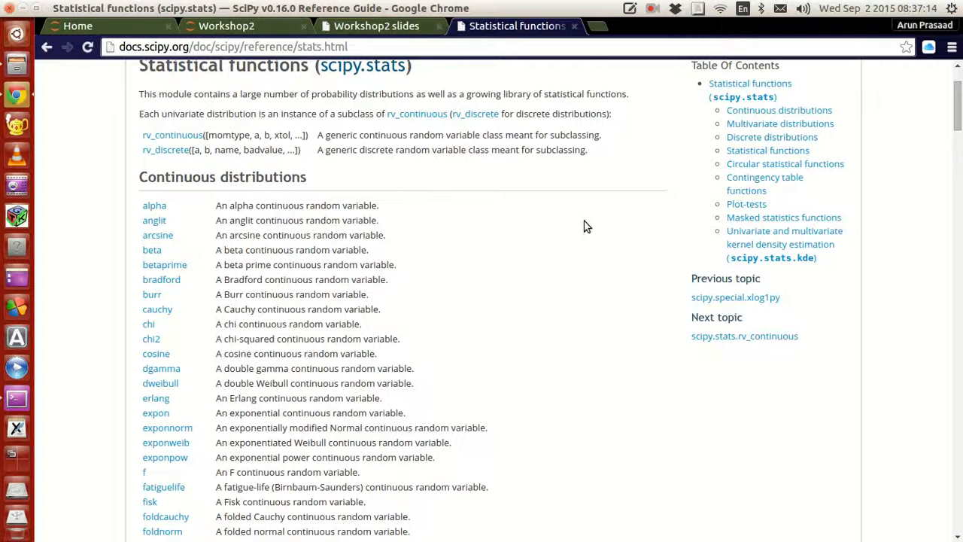
mouse_move(91, 222)
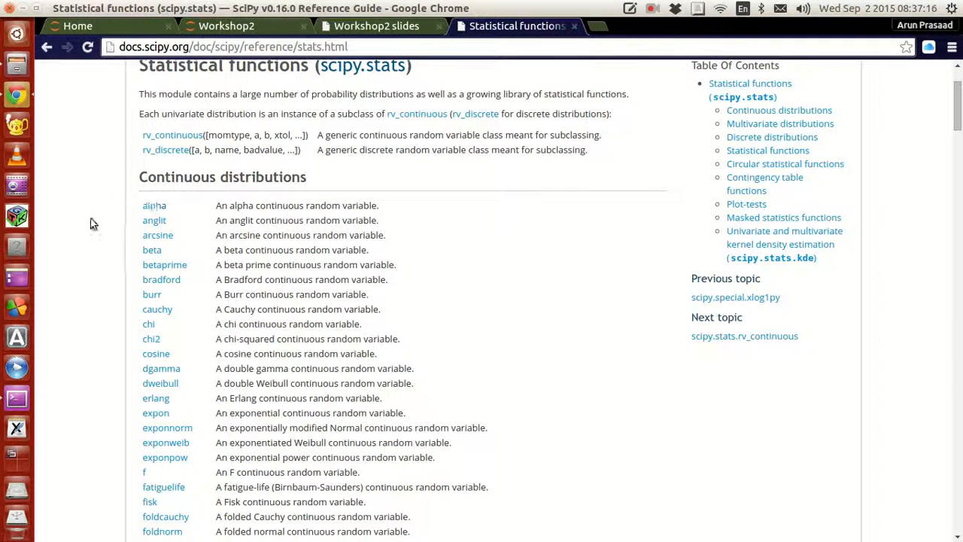
scroll("down", 3)
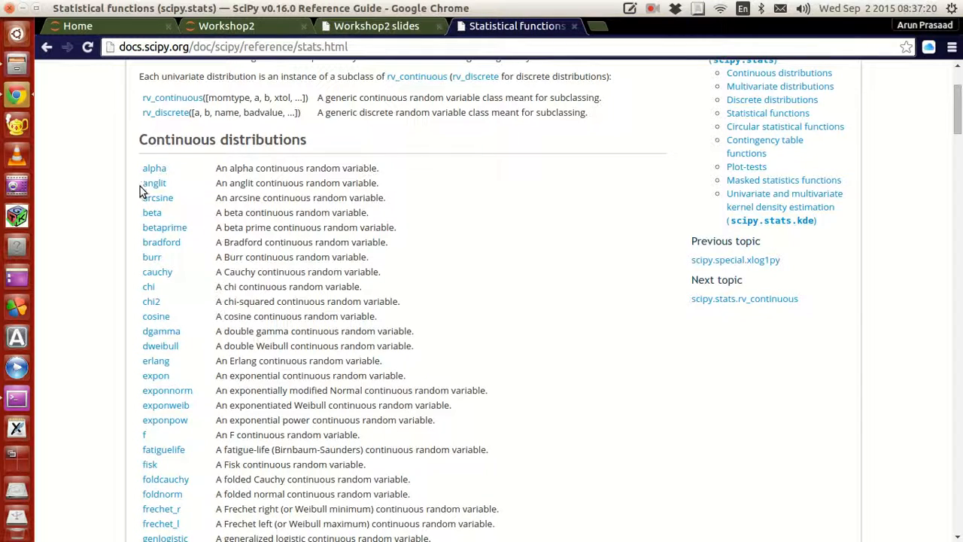
mouse_move(131, 319)
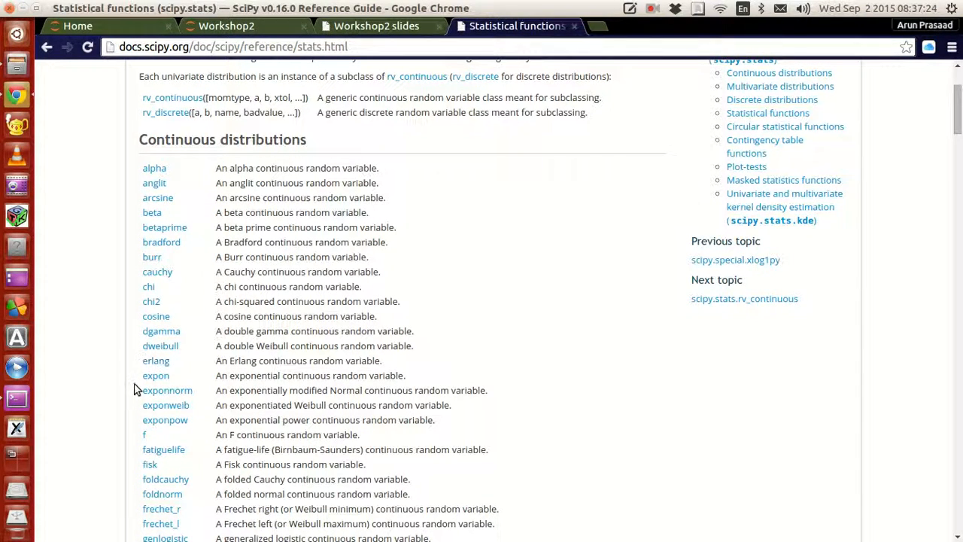
Step: Scroll down to the Multivariate and Discrete distributions lists
scroll("down", 3)
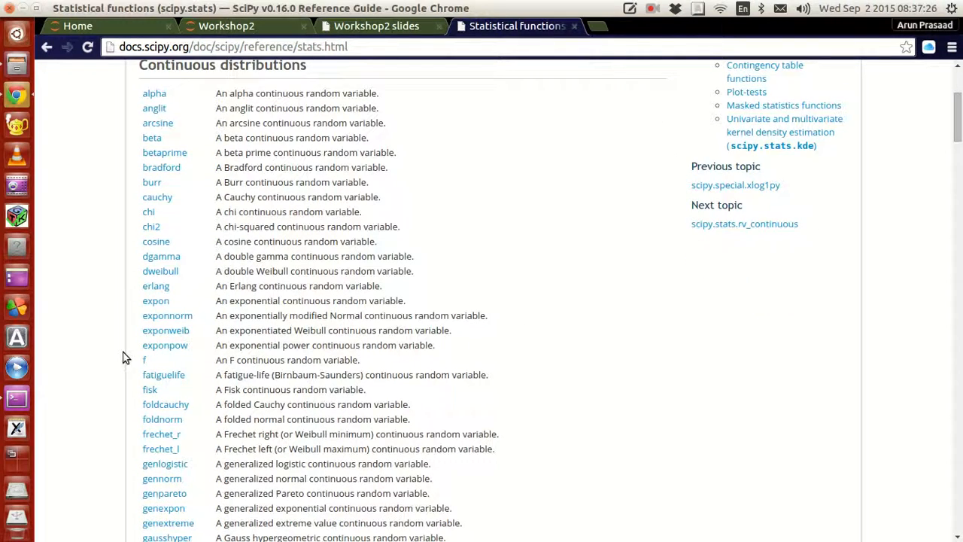
scroll("down", 3)
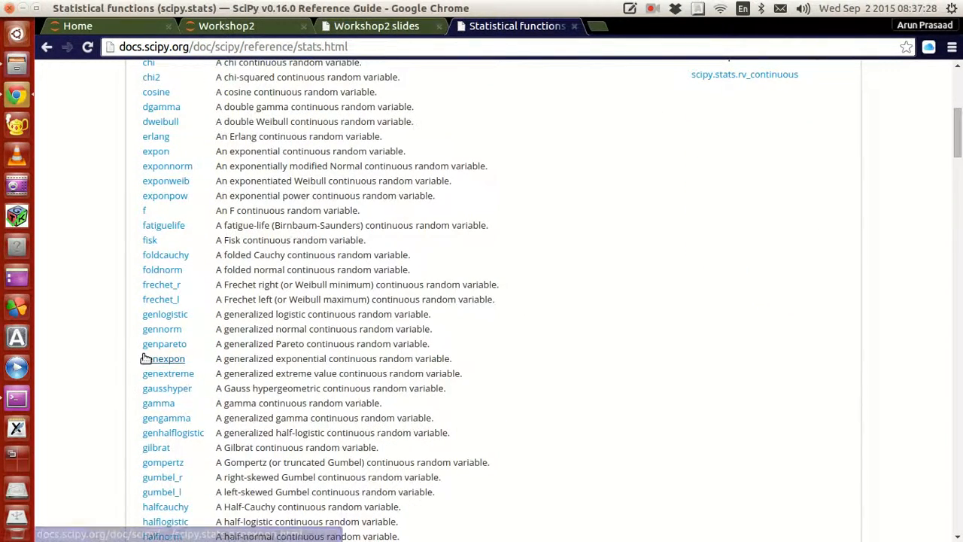
mouse_move(161, 329)
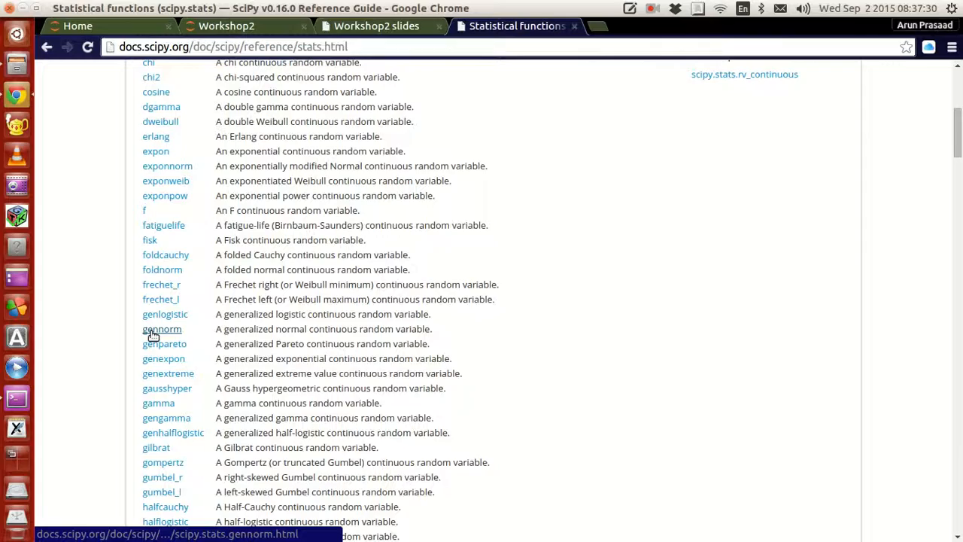
scroll("down", 3)
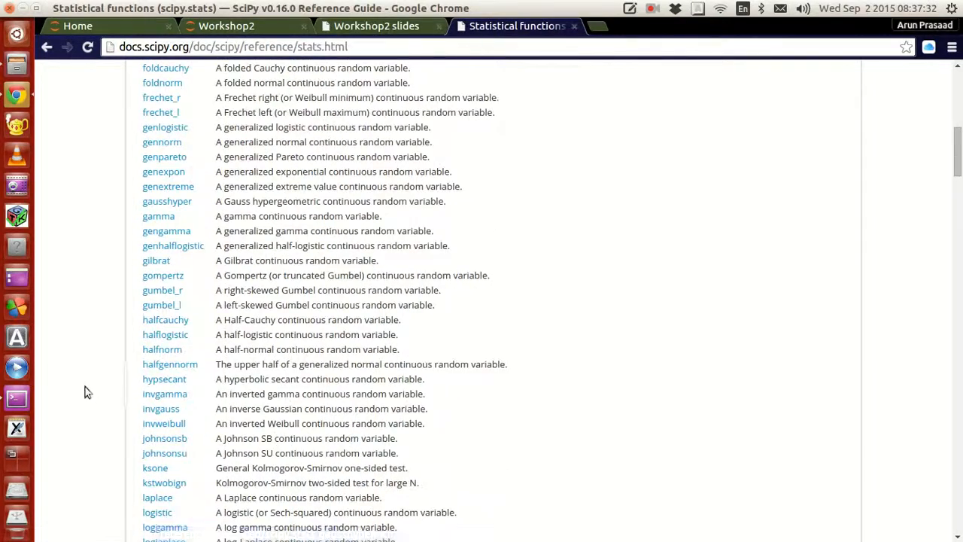
scroll("down", 3)
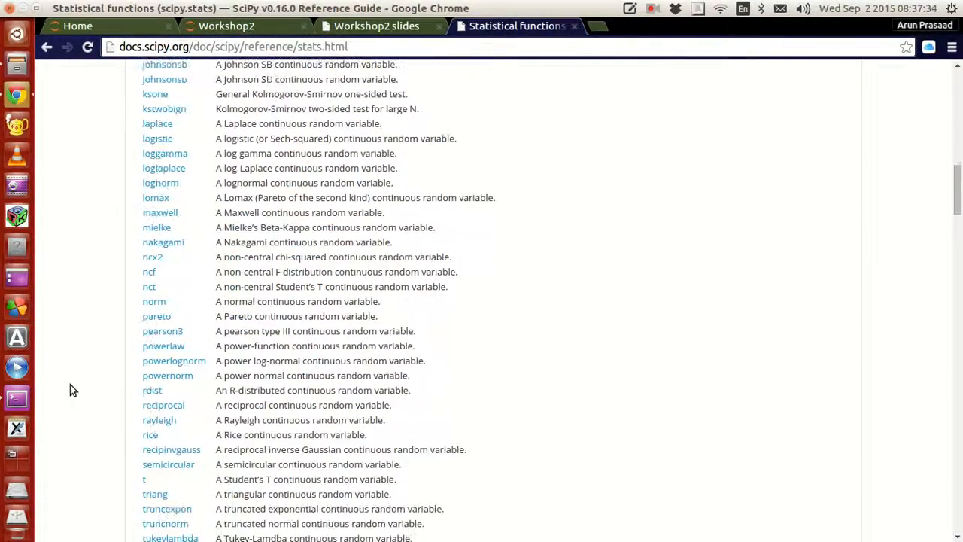
scroll("down", 3)
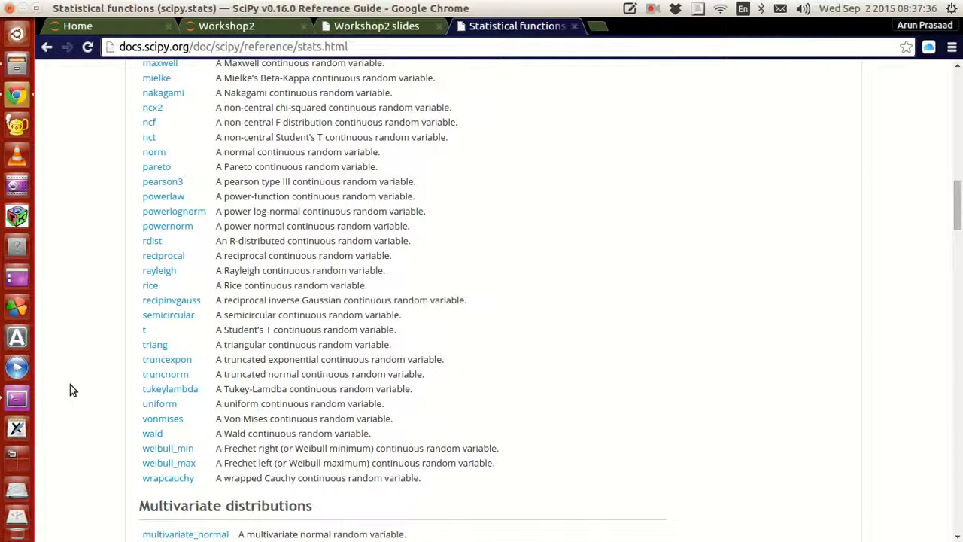
mouse_move(170, 388)
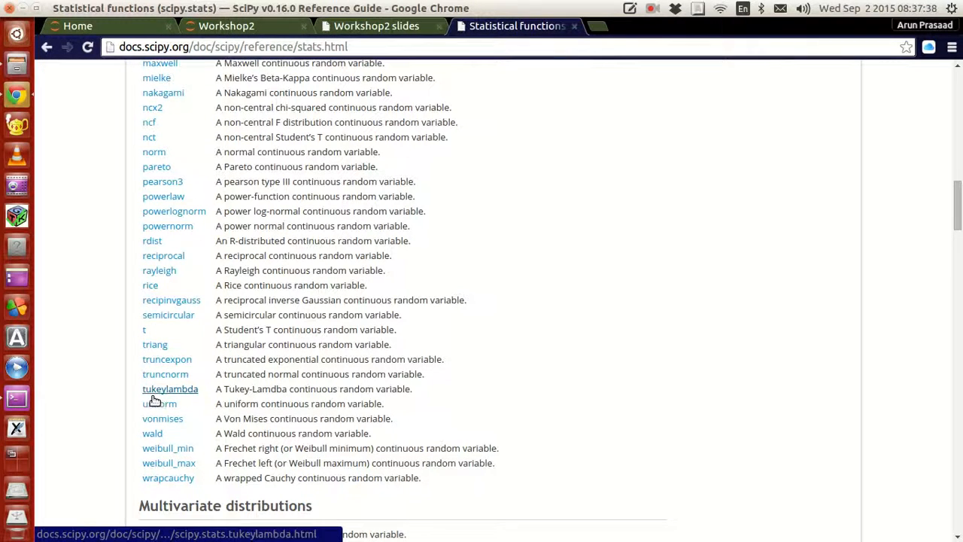
mouse_move(167, 239)
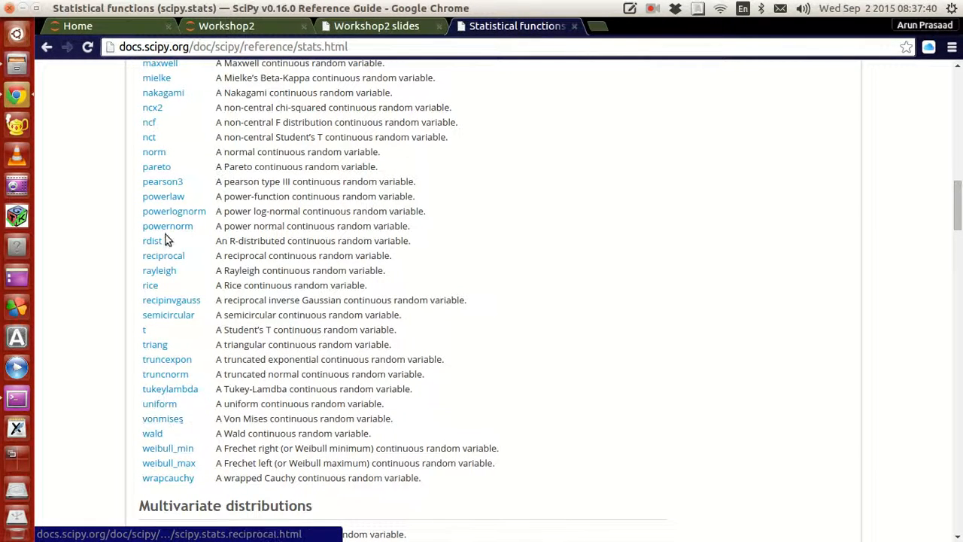
mouse_move(390, 391)
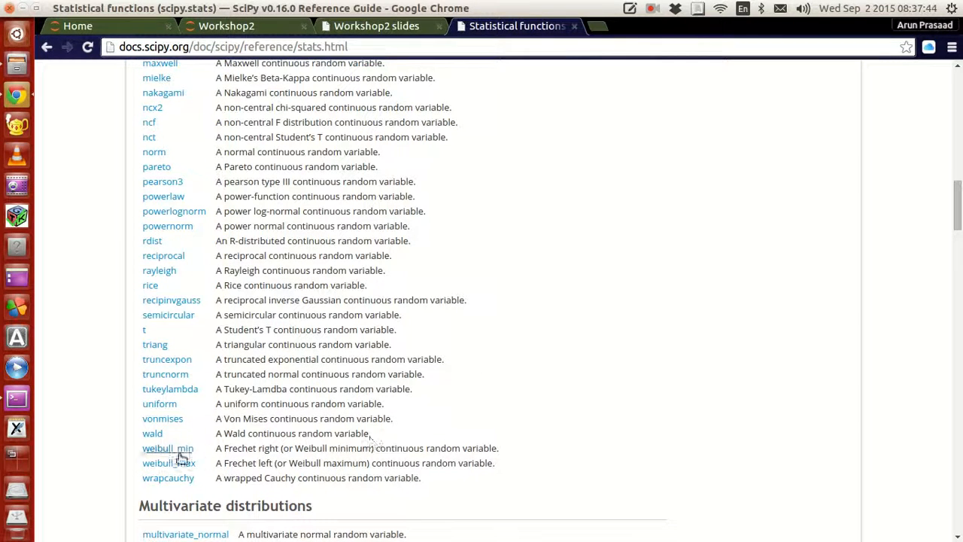
mouse_move(546, 416)
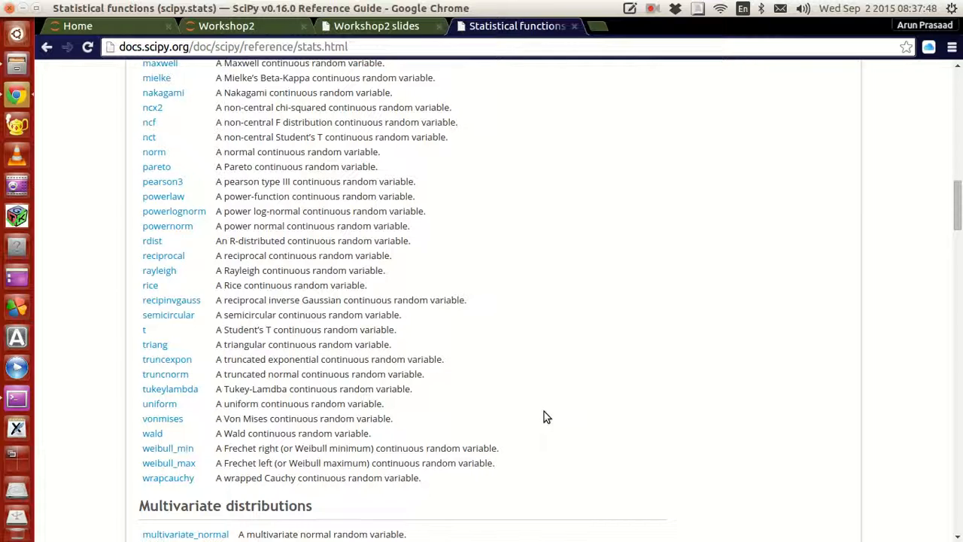
scroll("up", 3)
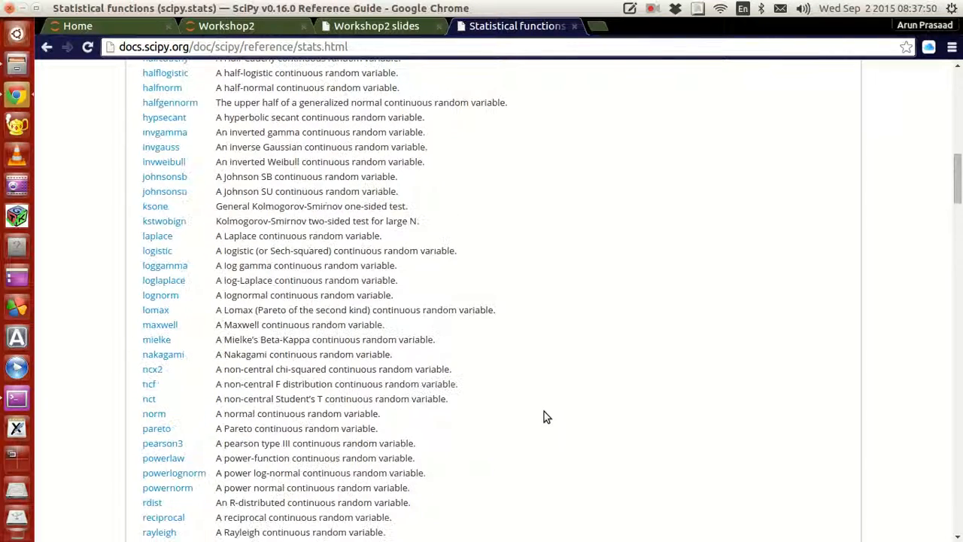
scroll("up", 3)
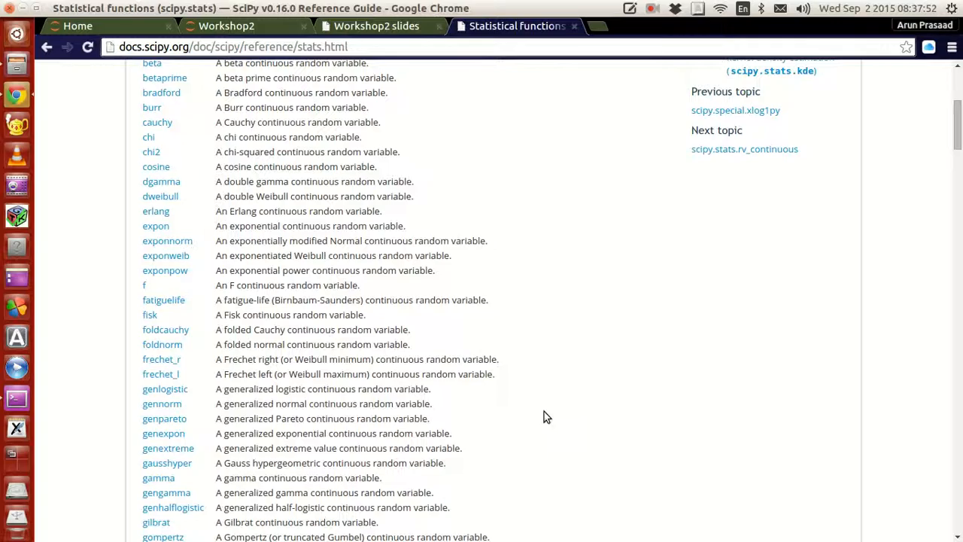
scroll("up", 3)
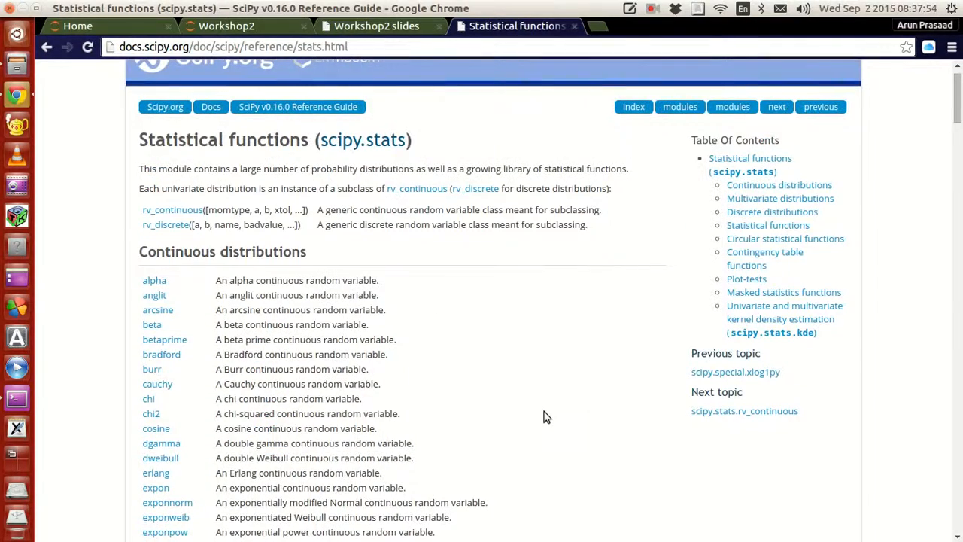
scroll("down", 3)
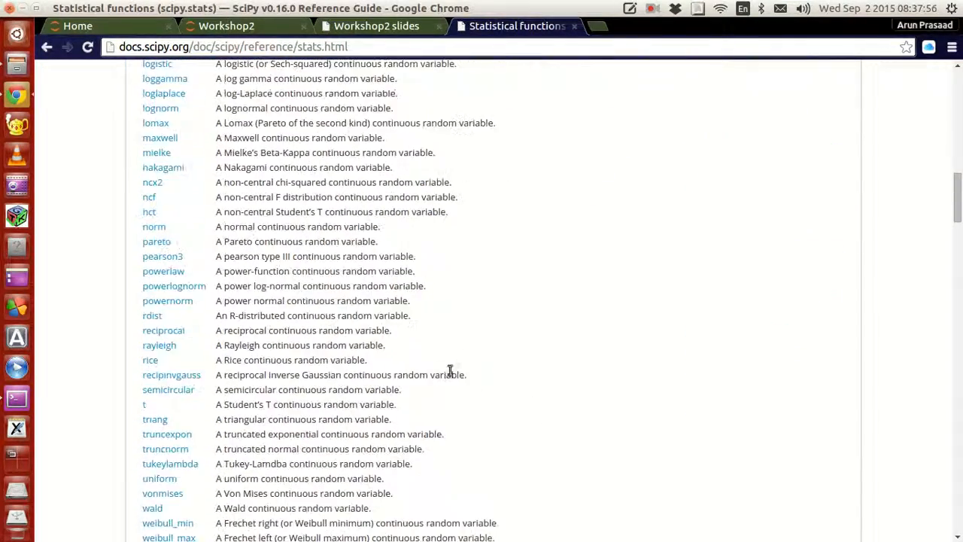
scroll("down", 3)
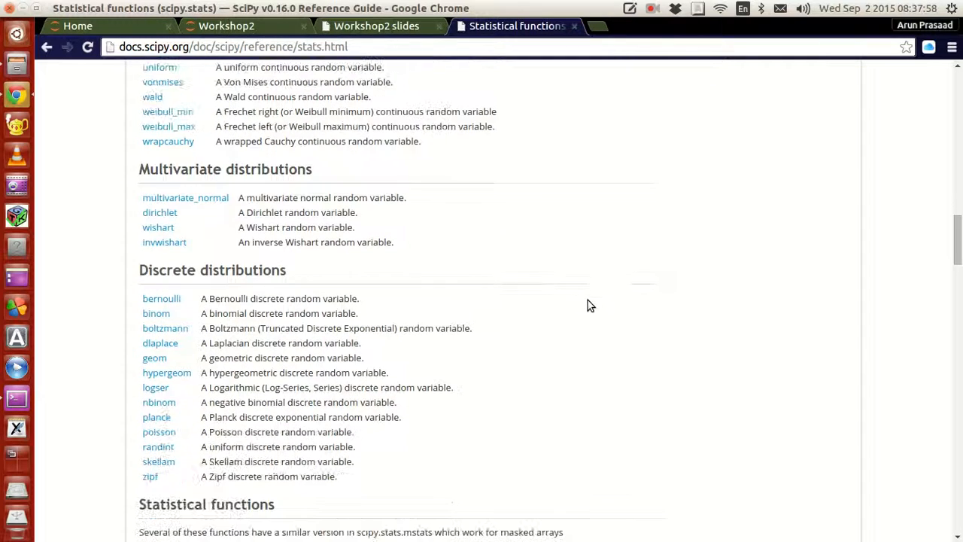
mouse_move(488, 191)
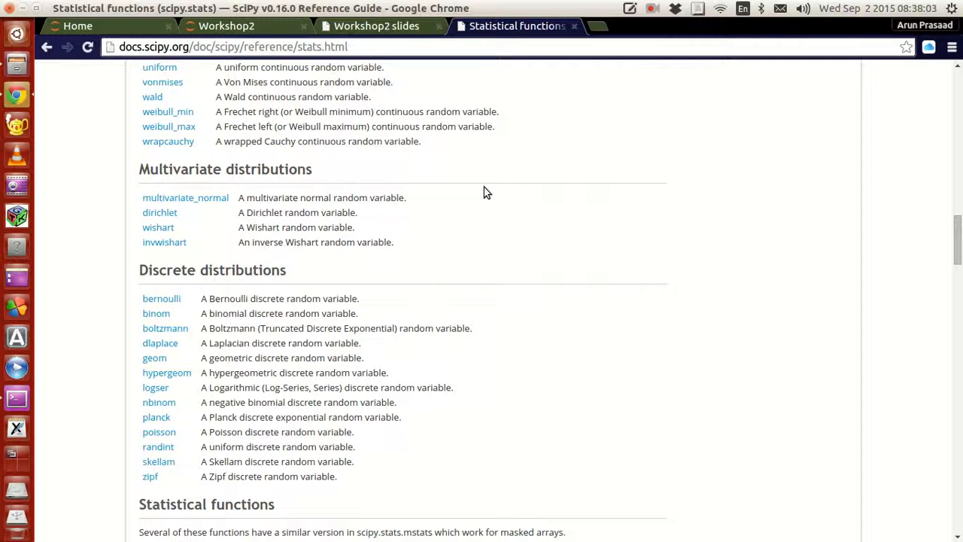
mouse_move(194, 210)
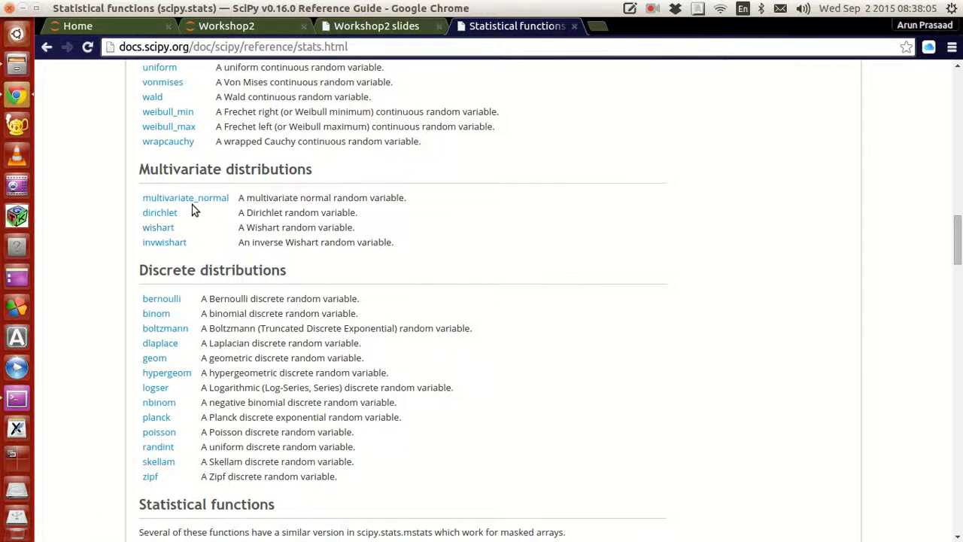
mouse_move(152, 261)
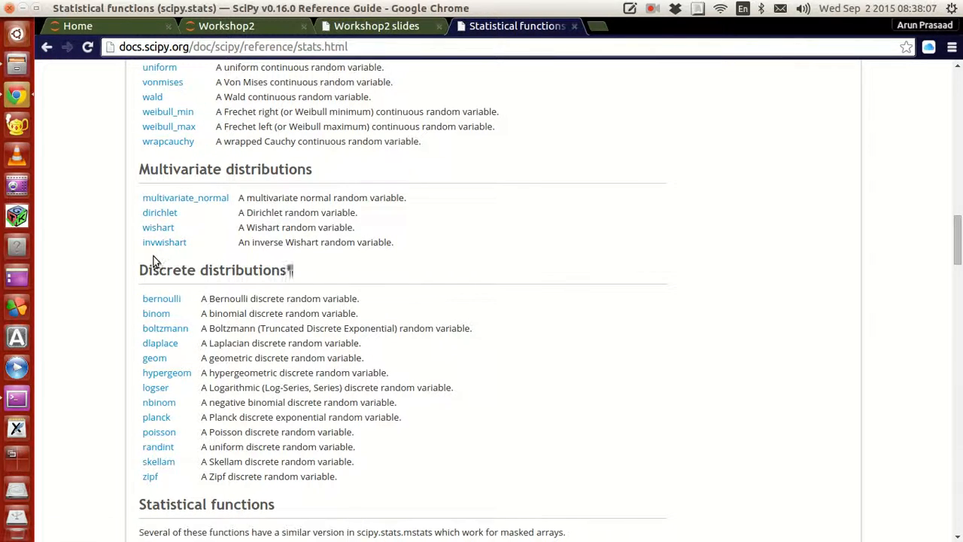
right_click(185, 198)
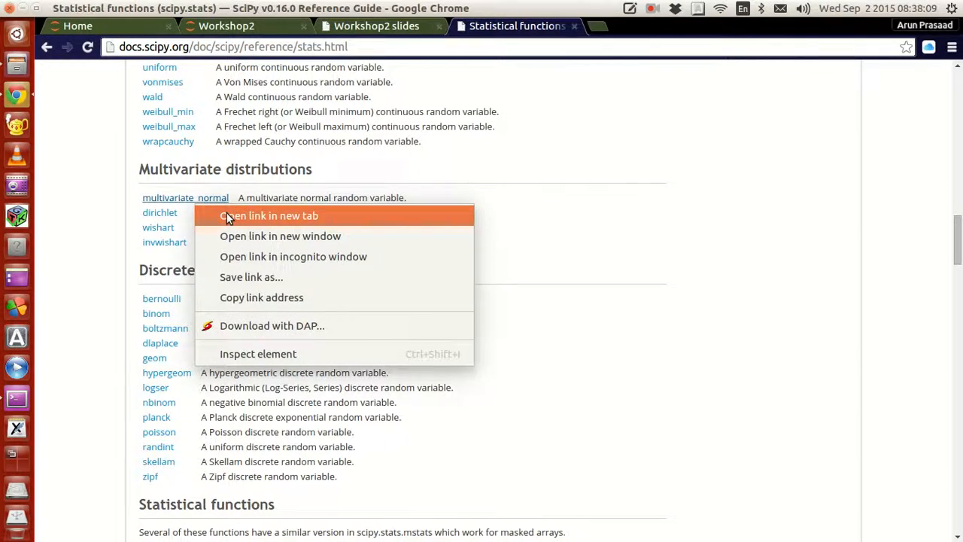
left_click(269, 216)
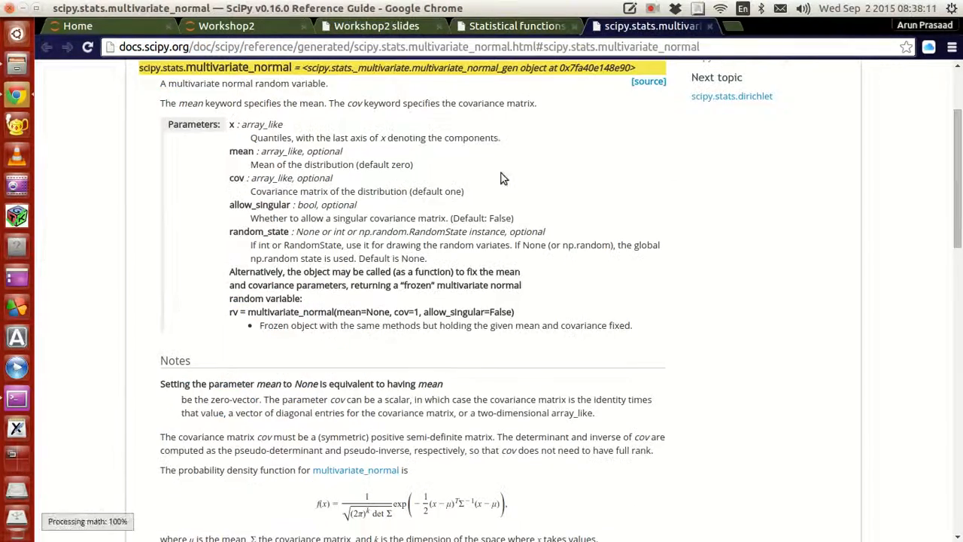
scroll("up", 3)
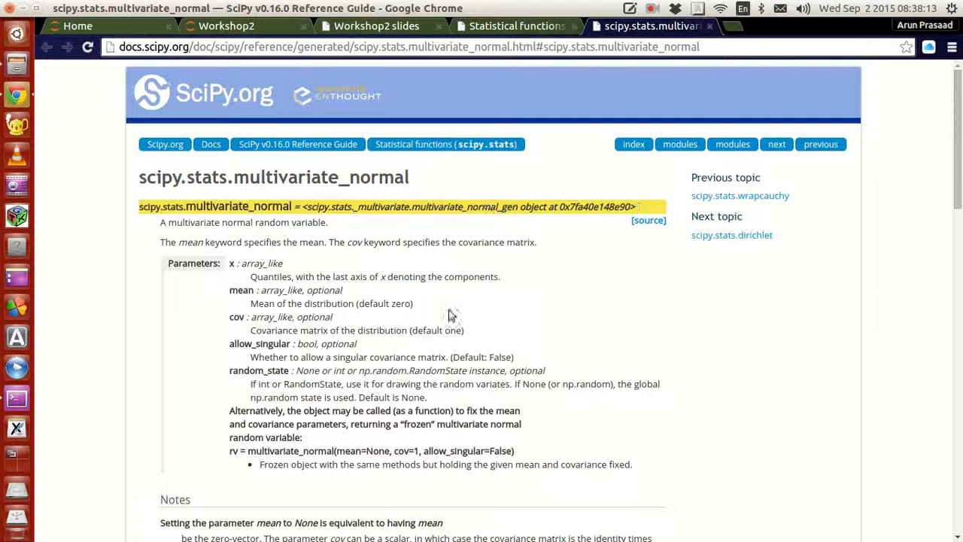
mouse_move(290, 360)
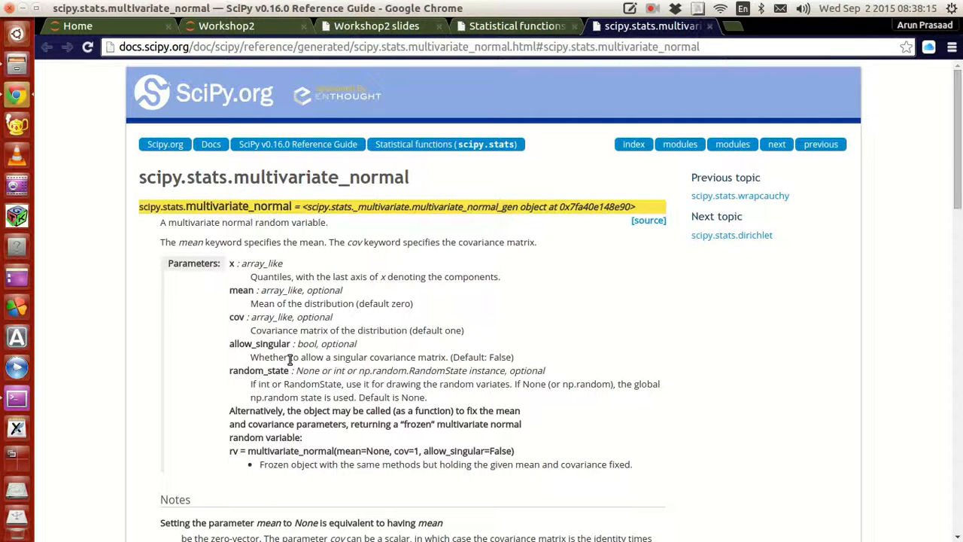
scroll("down", 3)
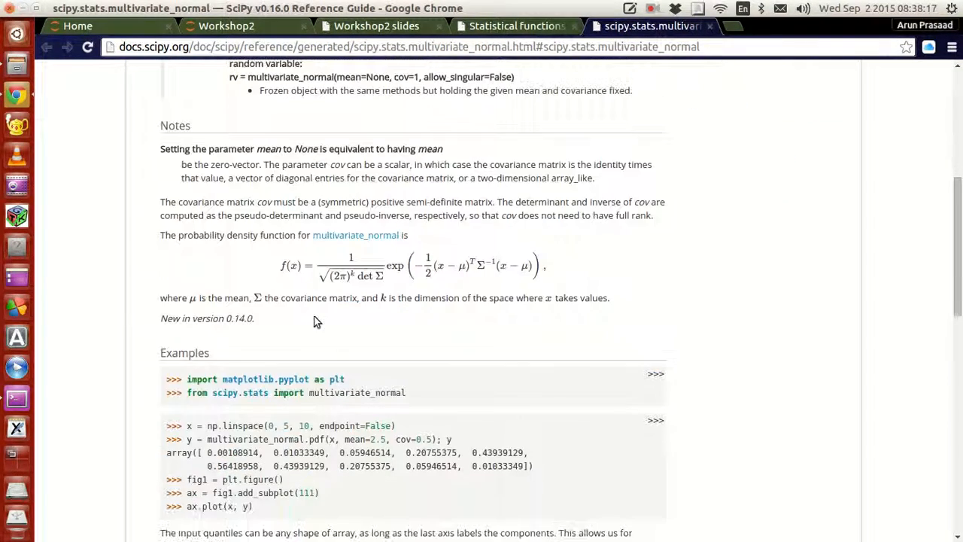
scroll("down", 3)
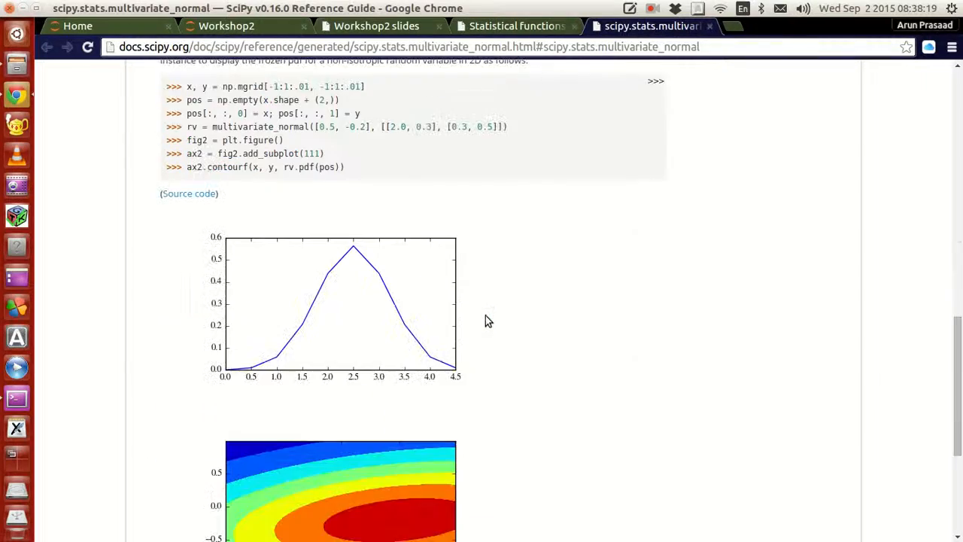
scroll("up", 3)
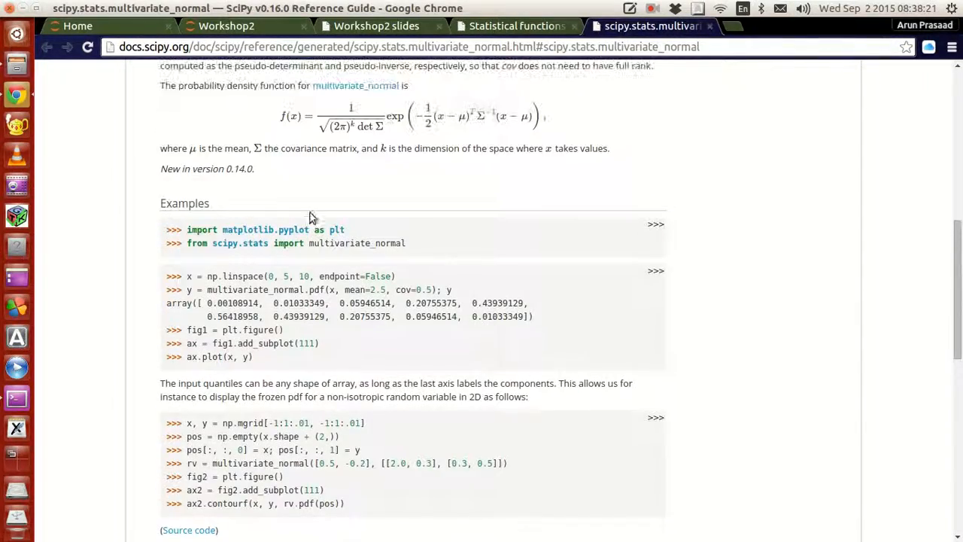
scroll("down", 3)
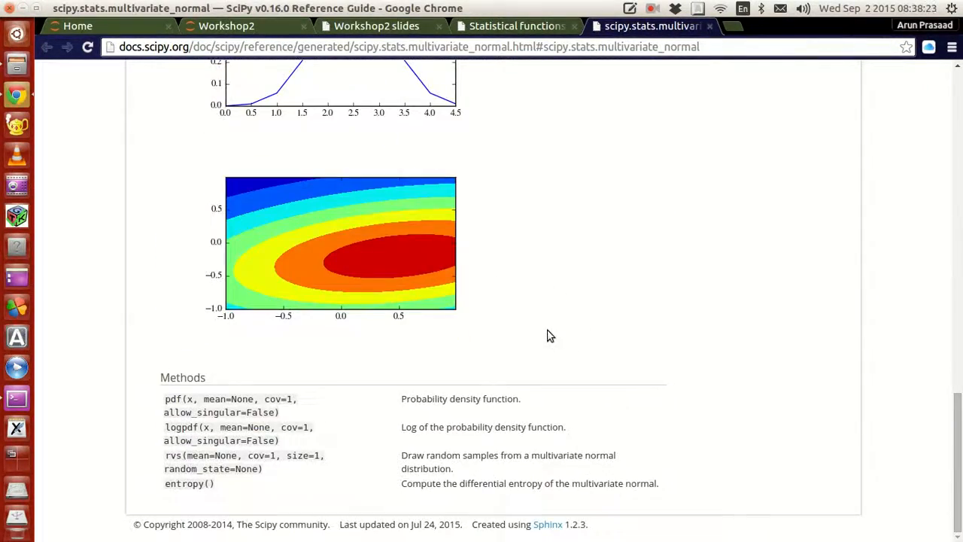
scroll("up", 3)
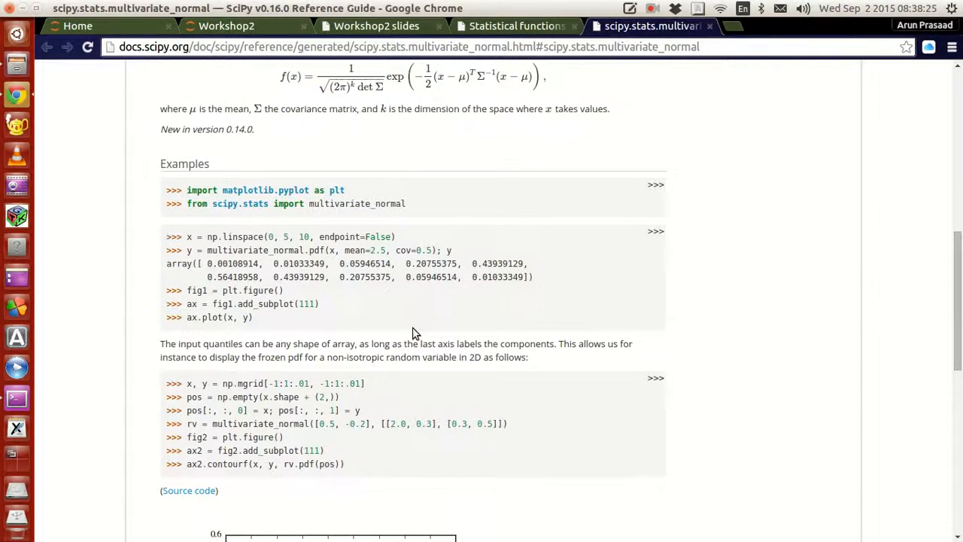
scroll("up", 3)
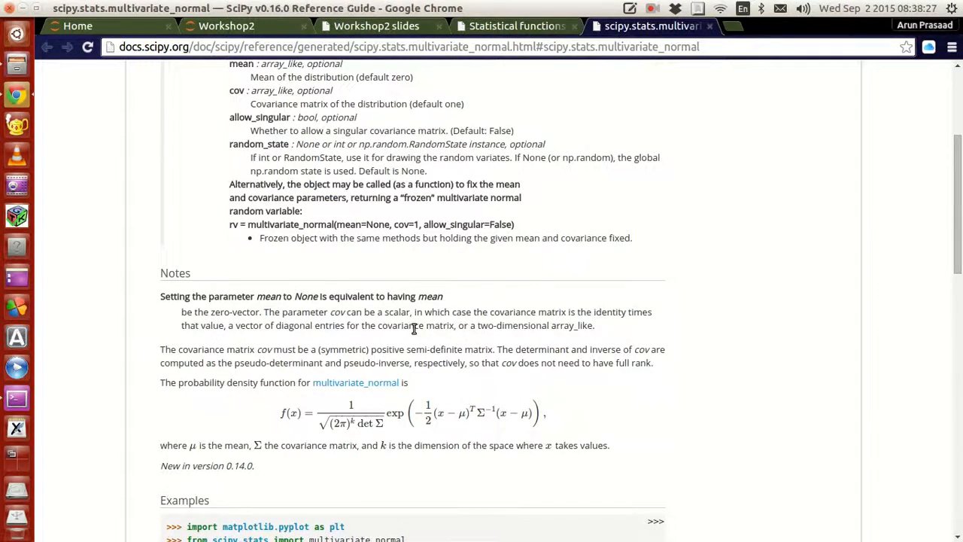
scroll("down", 3)
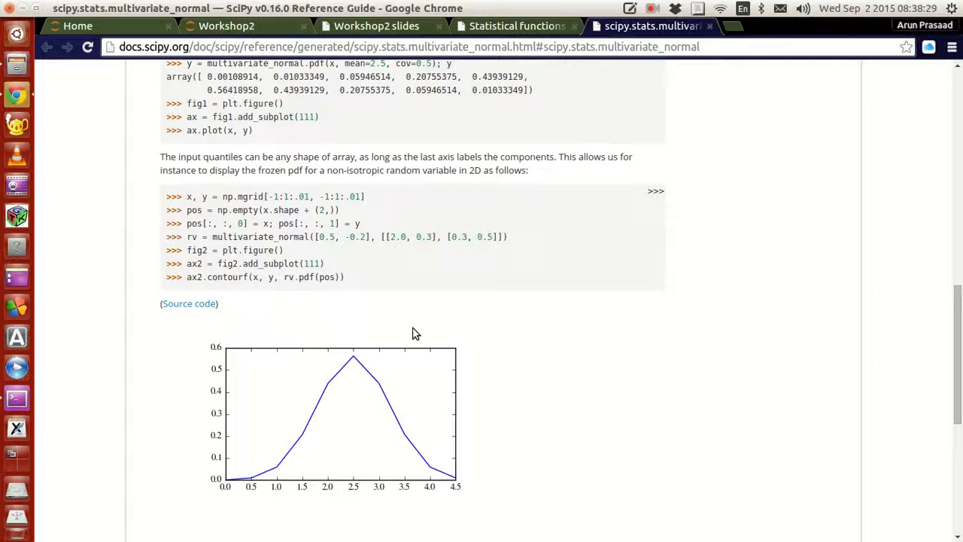
left_click(517, 25)
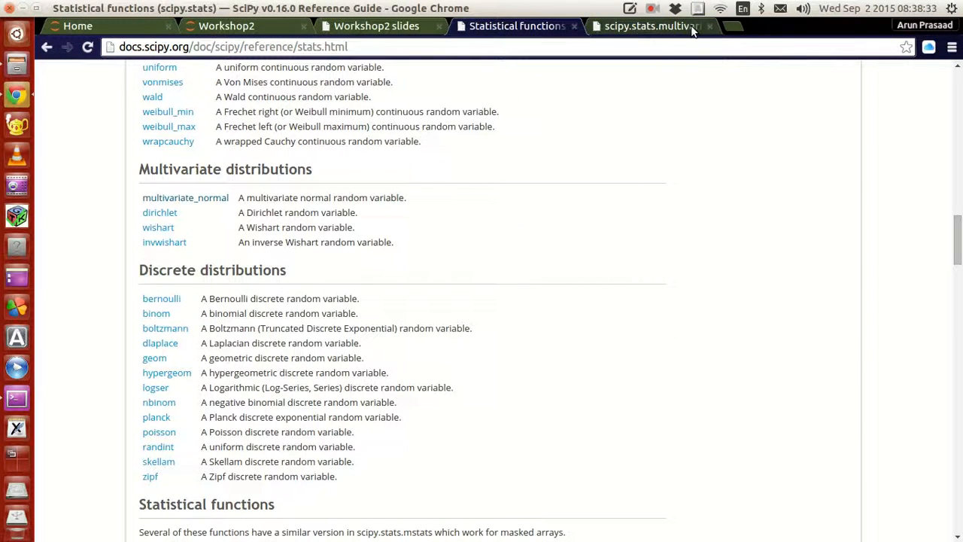
left_click(185, 197)
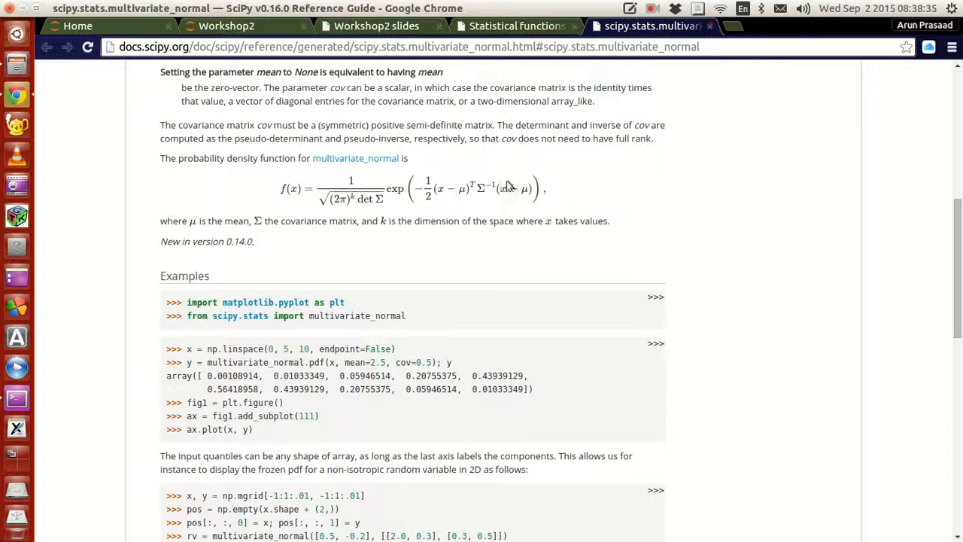
mouse_move(466, 242)
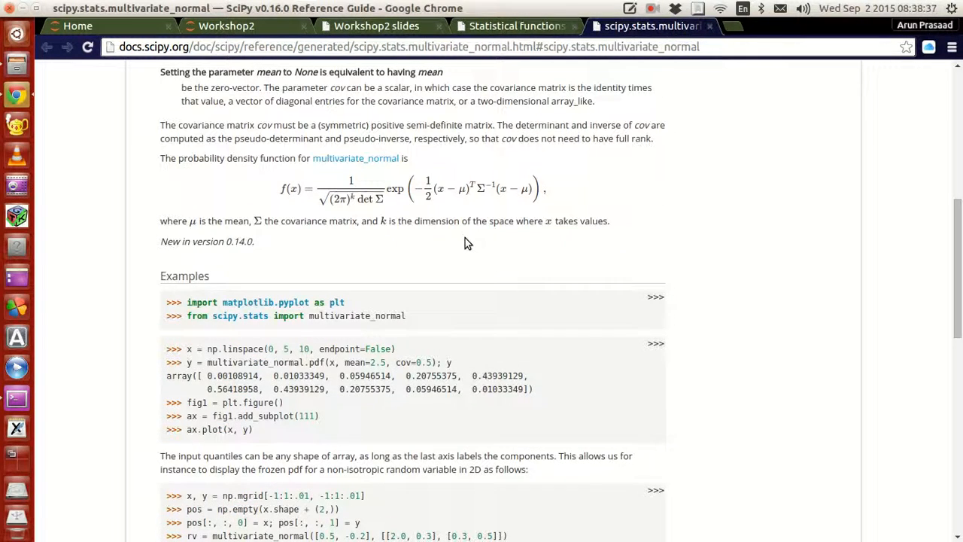
mouse_move(604, 64)
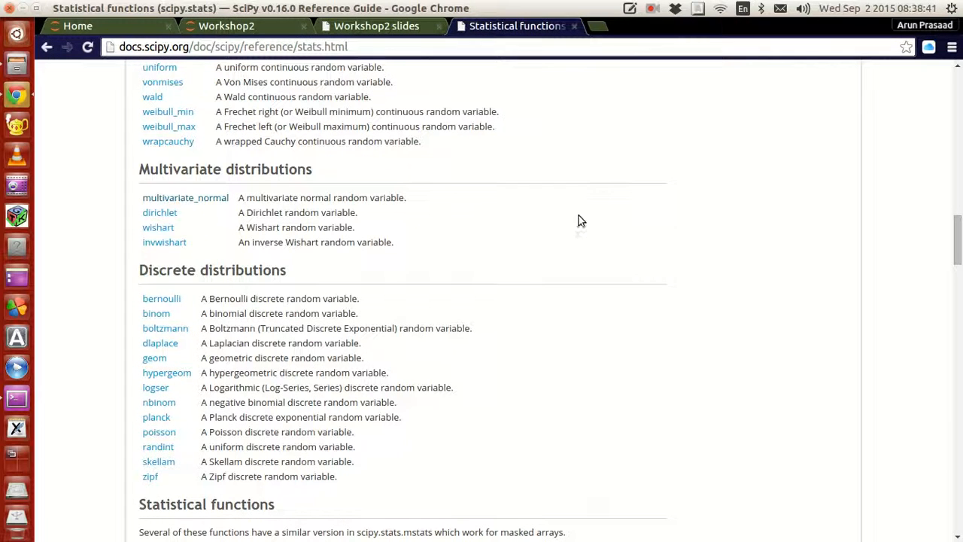
scroll("down", 3)
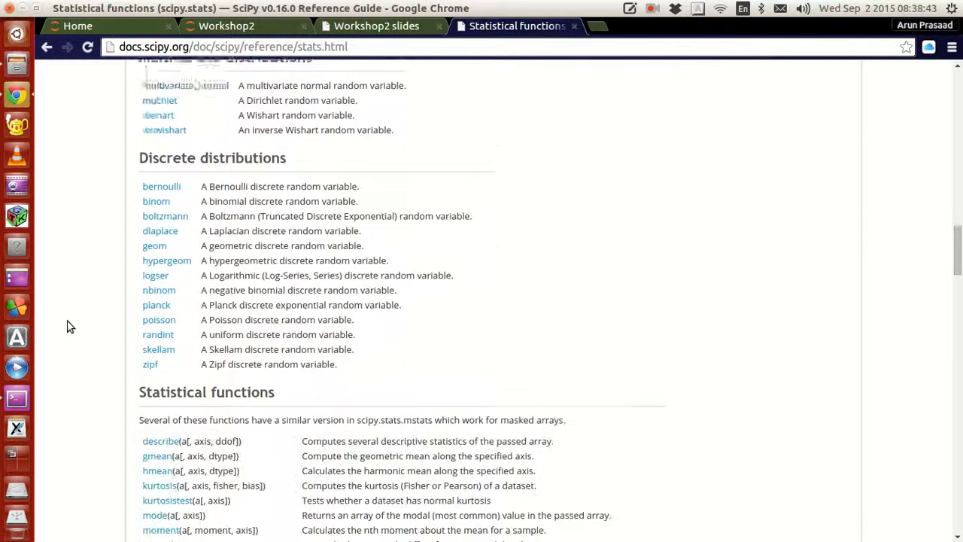
scroll("down", 3)
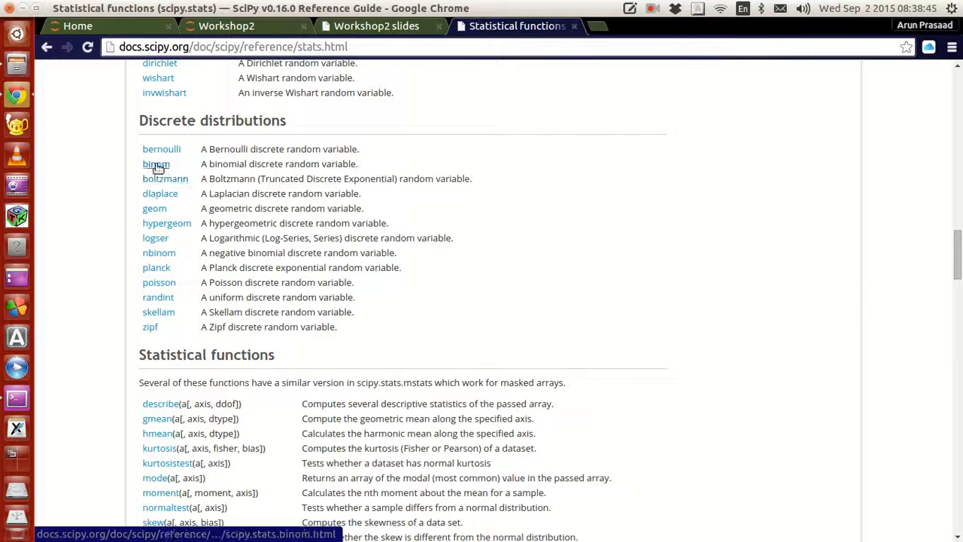
mouse_move(411, 293)
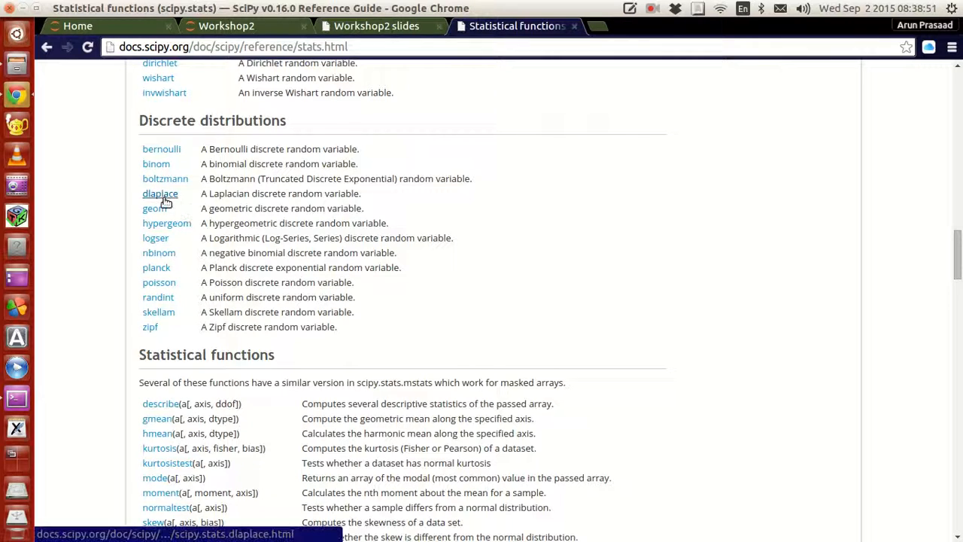
Step: Open scipy.stats.dlaplace in a new tab and scroll through its pmf, examples and plot
left_click(161, 193)
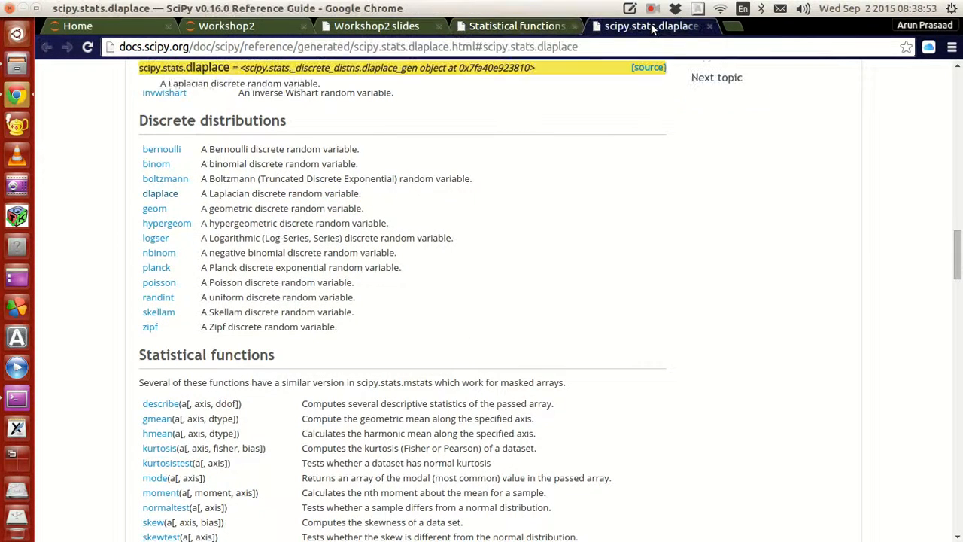
scroll("down", 3)
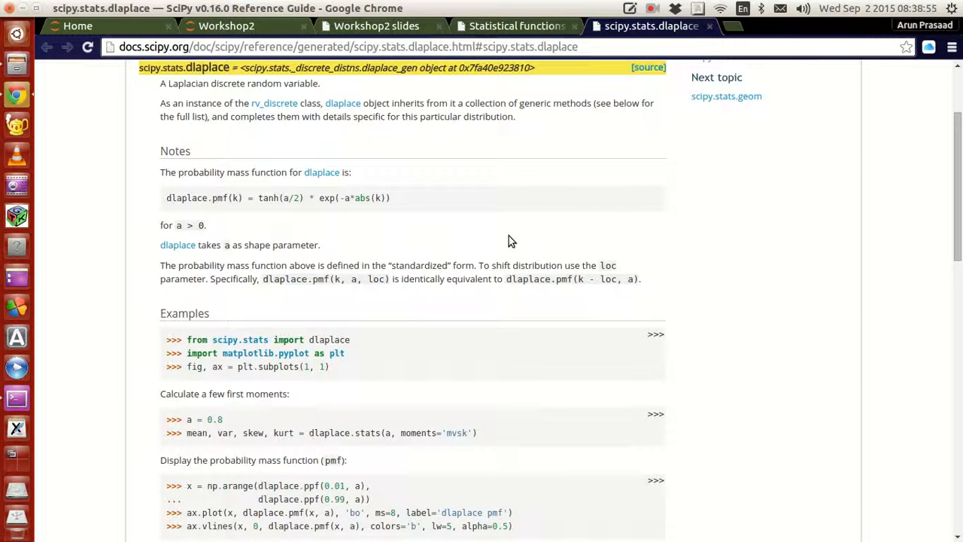
scroll("up", 3)
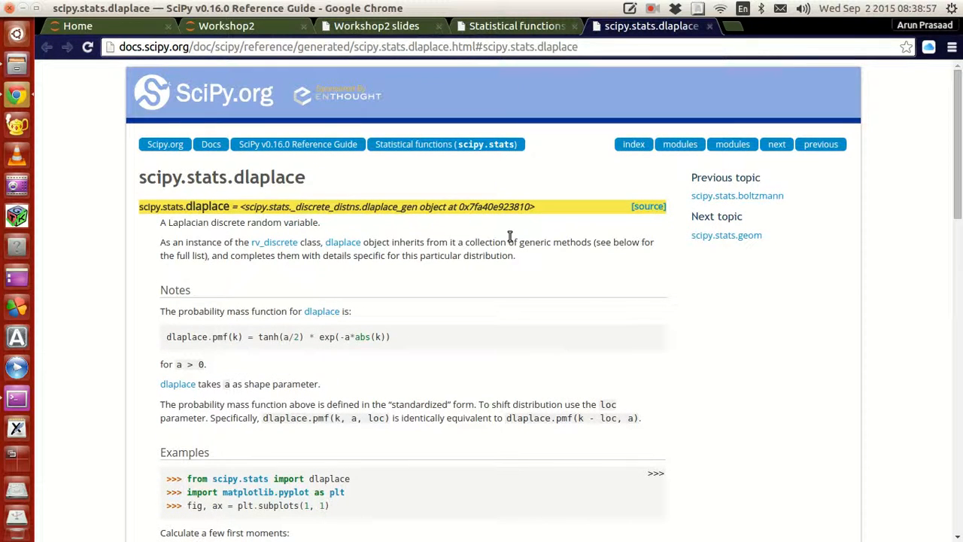
mouse_move(391, 359)
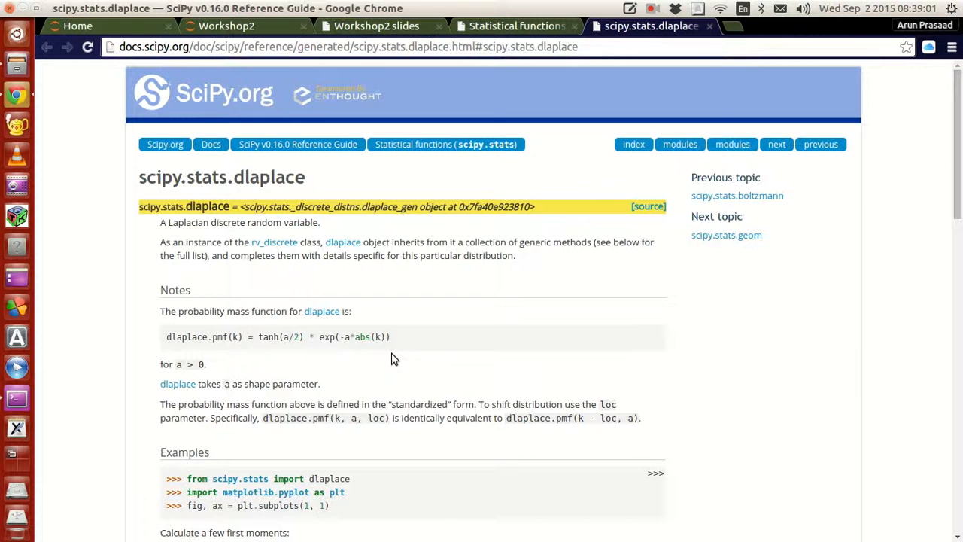
scroll("down", 3)
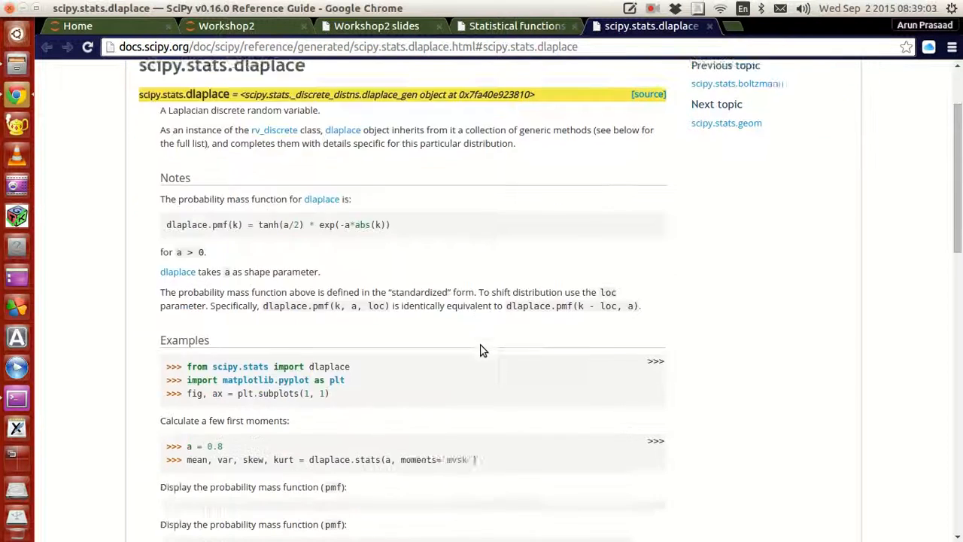
scroll("down", 3)
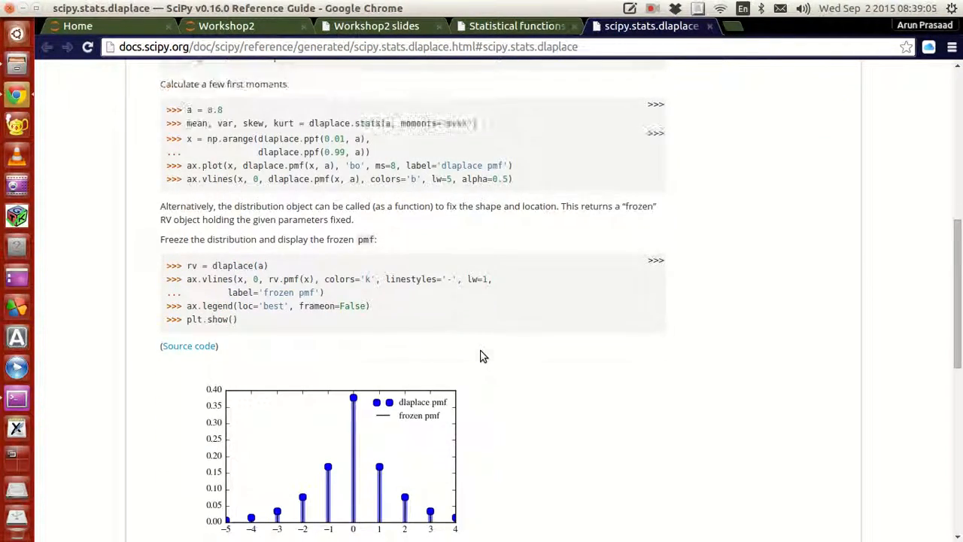
Step: Return to the scipy.stats page and scroll the statistical functions down to bayes_mvs
left_click(516, 26)
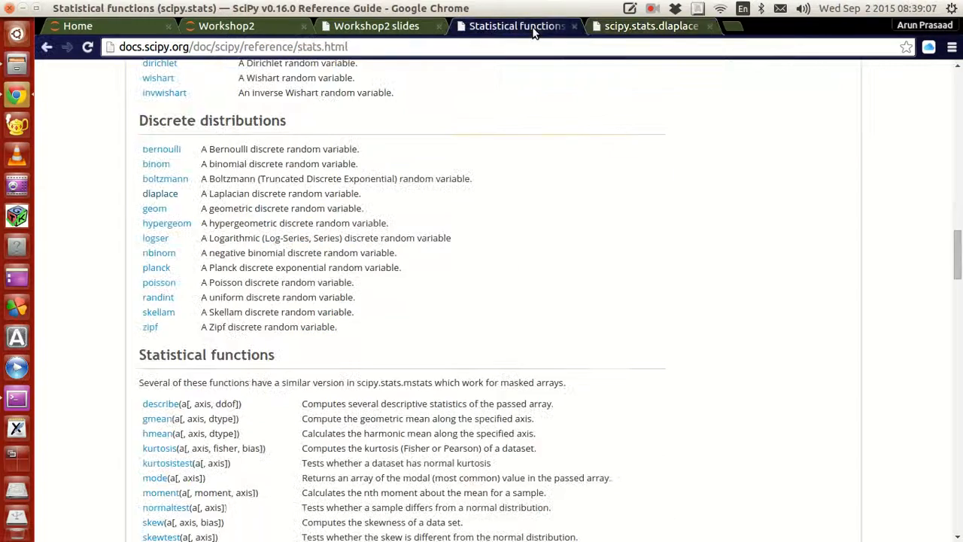
mouse_move(487, 284)
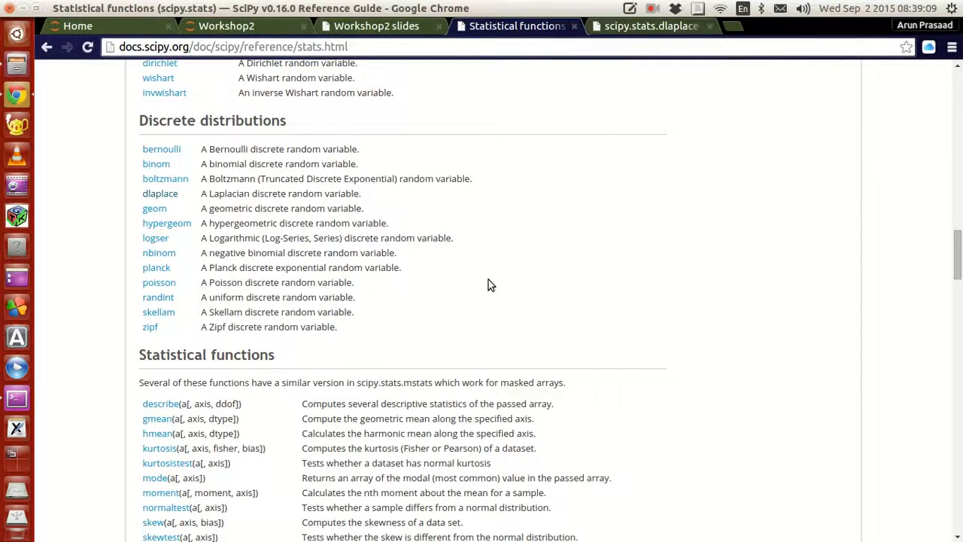
scroll("down", 3)
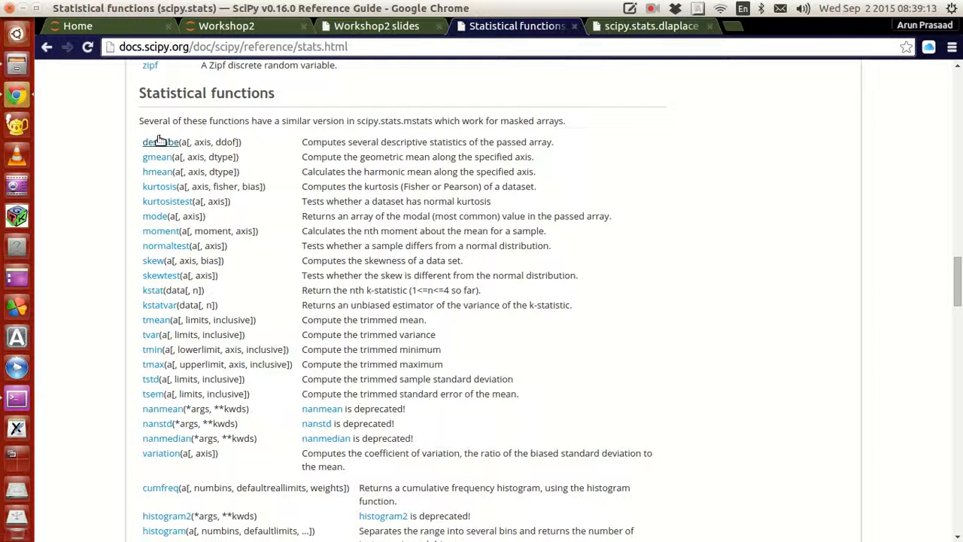
mouse_move(567, 163)
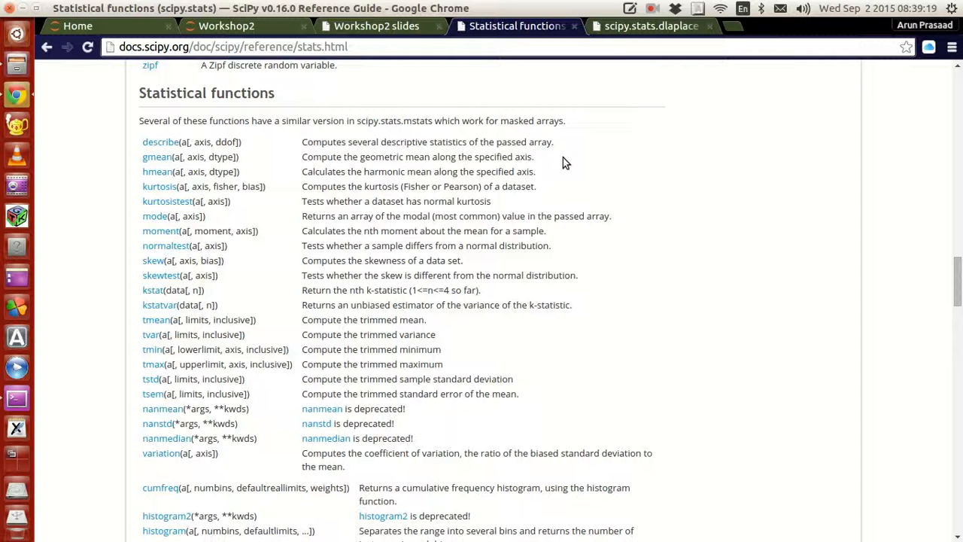
mouse_move(458, 327)
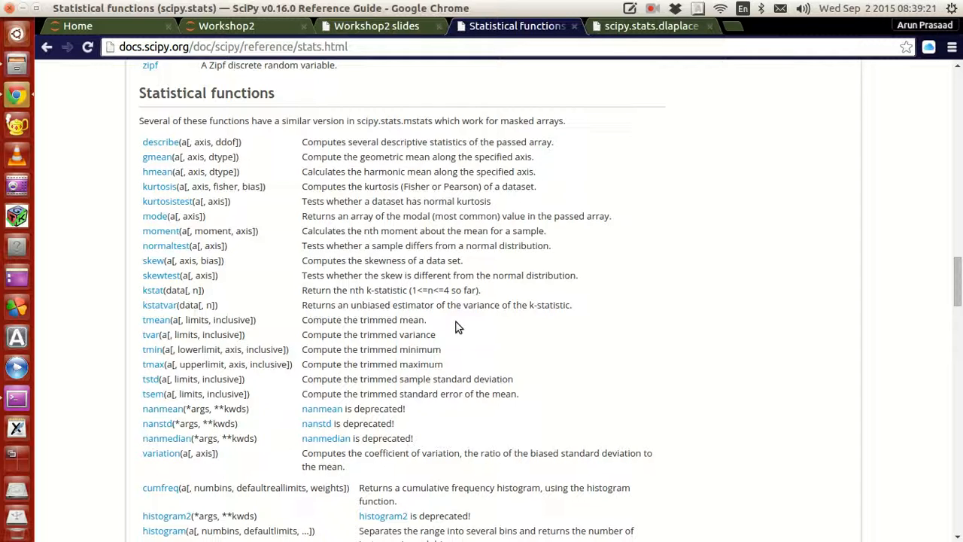
mouse_move(429, 366)
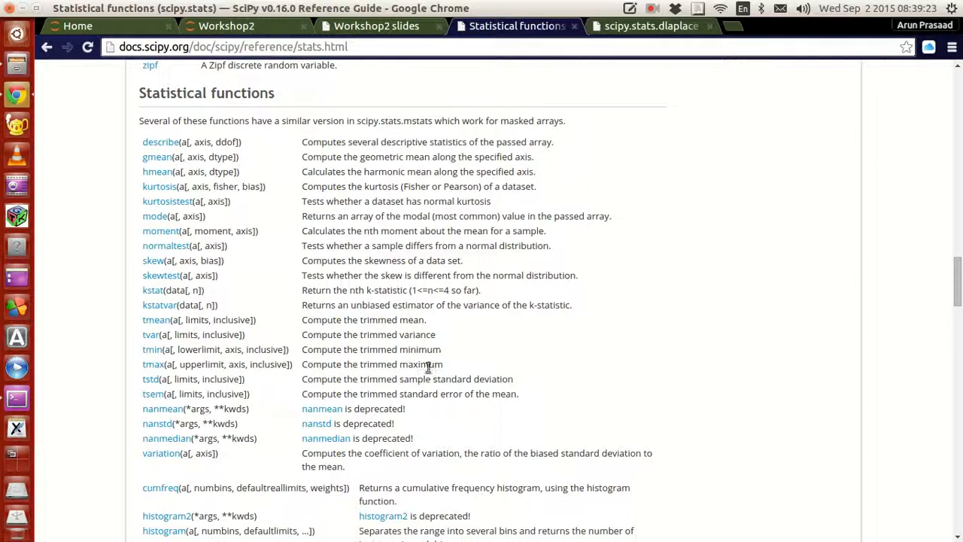
mouse_move(393, 263)
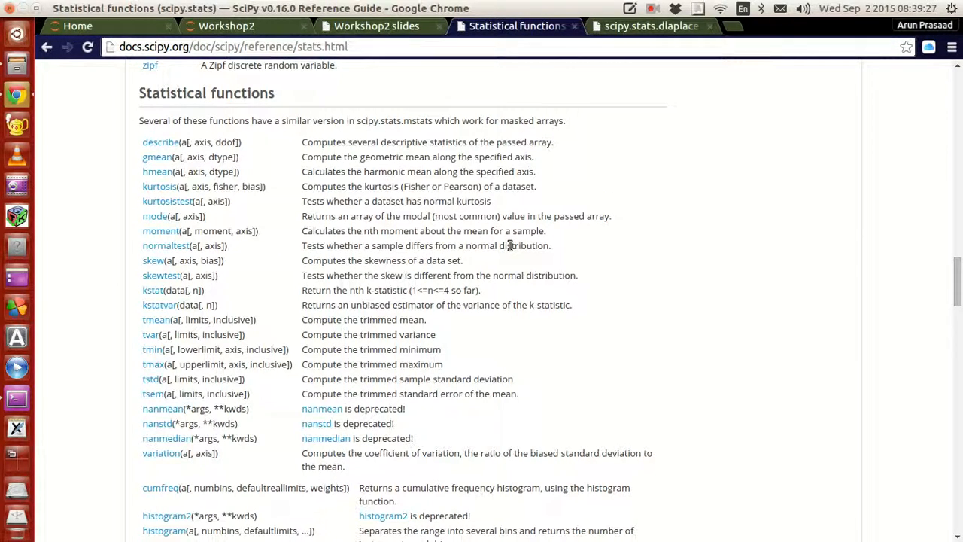
mouse_move(166, 246)
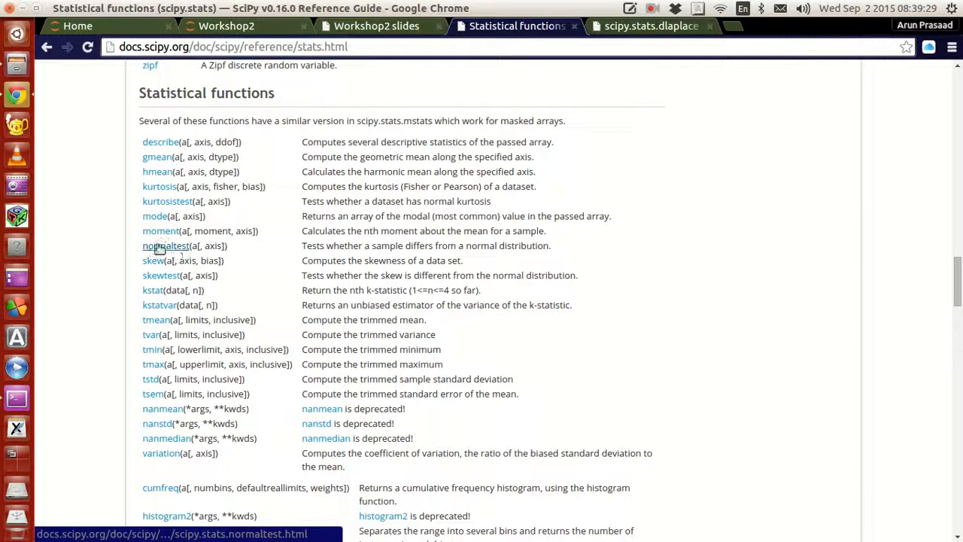
scroll("down", 3)
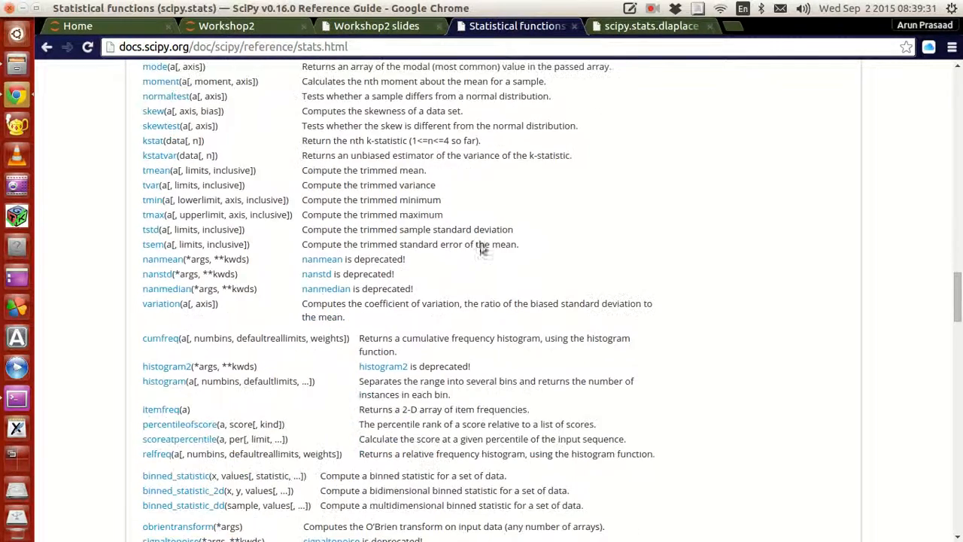
scroll("down", 3)
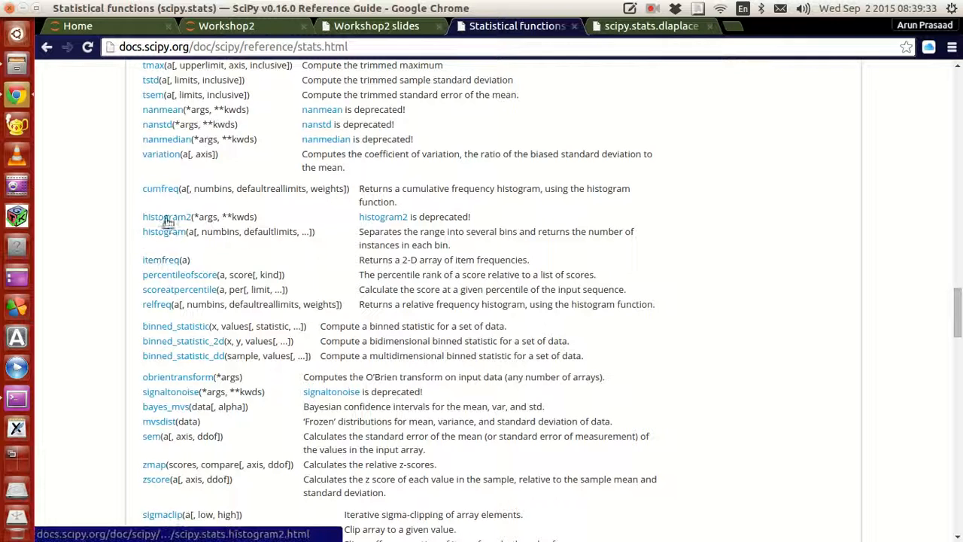
mouse_move(160, 193)
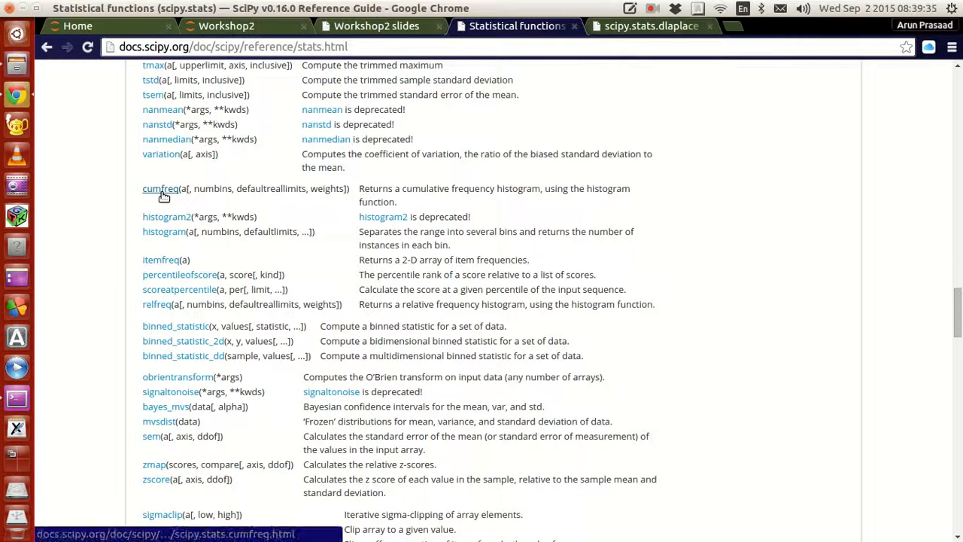
mouse_move(444, 259)
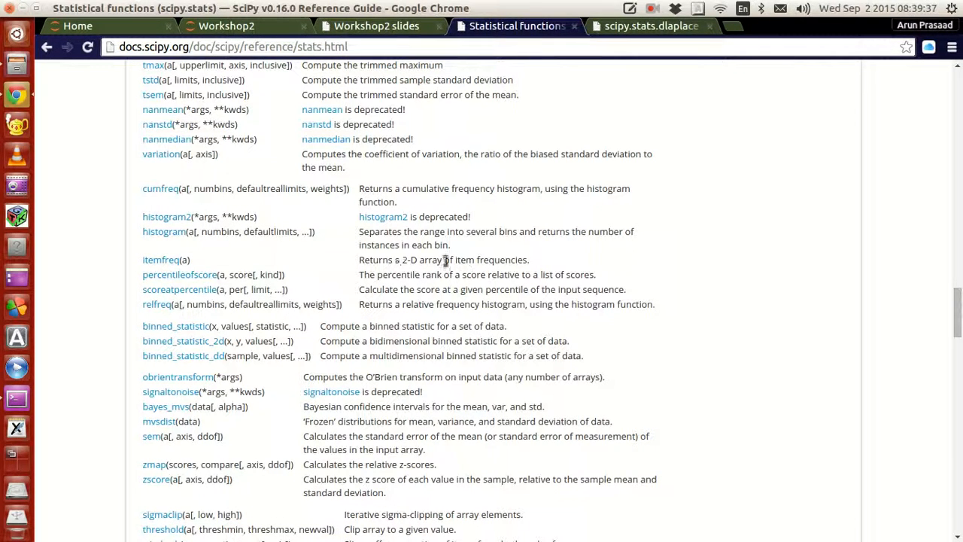
scroll("down", 3)
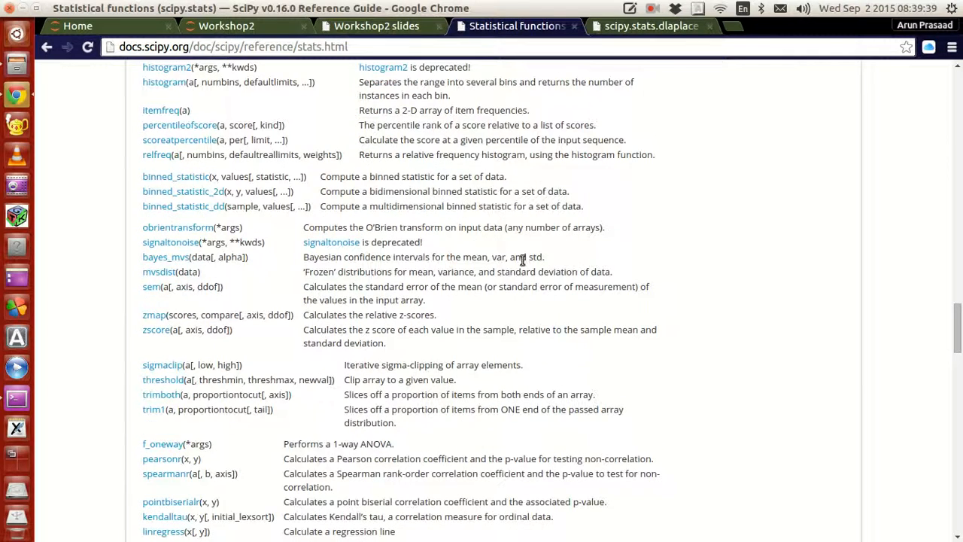
mouse_move(180, 282)
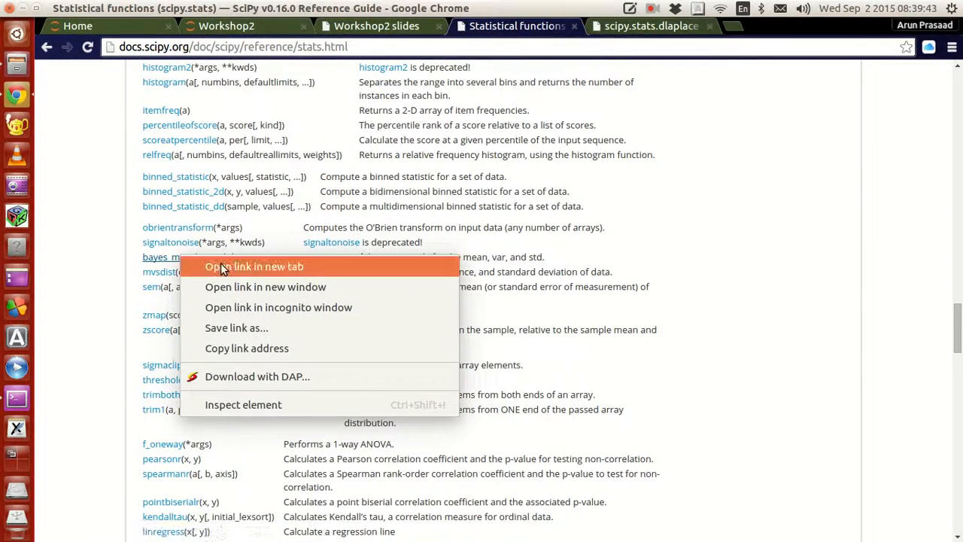
Step: Open the bayes_mvs documentation in a new tab and scroll through it
left_click(253, 266)
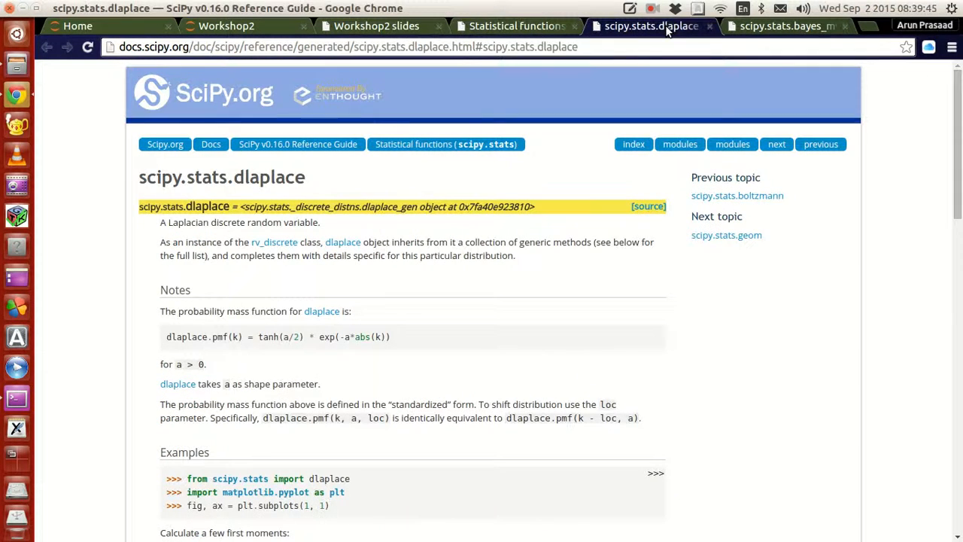
left_click(786, 26)
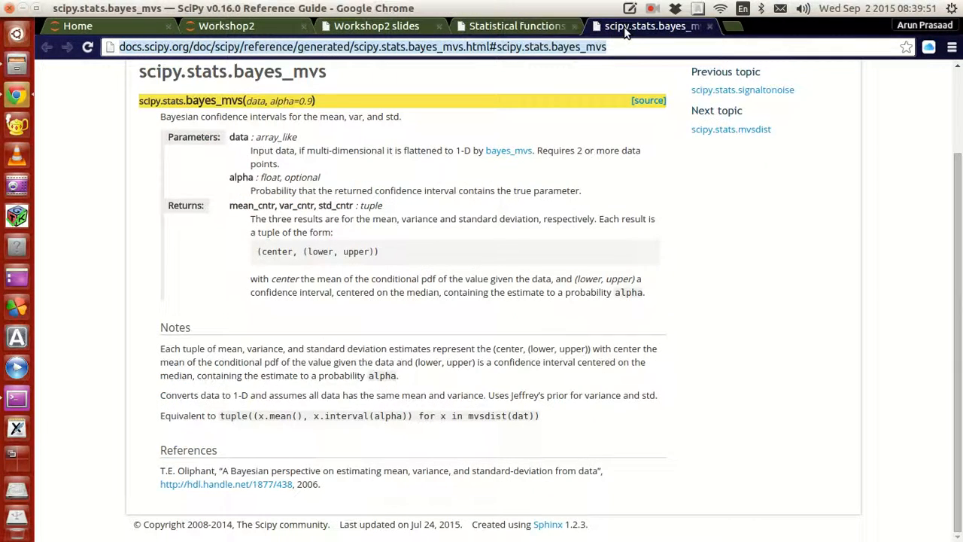
scroll("up", 3)
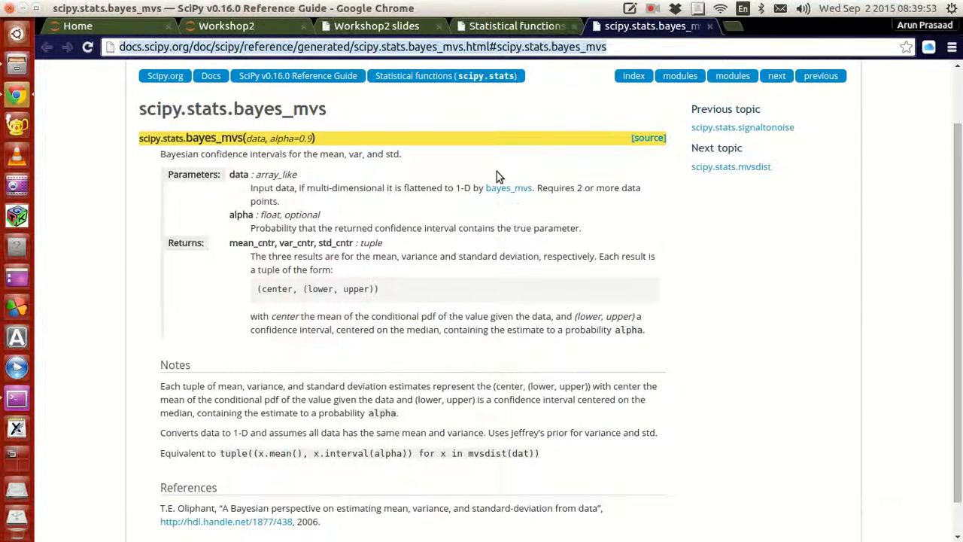
scroll("down", 3)
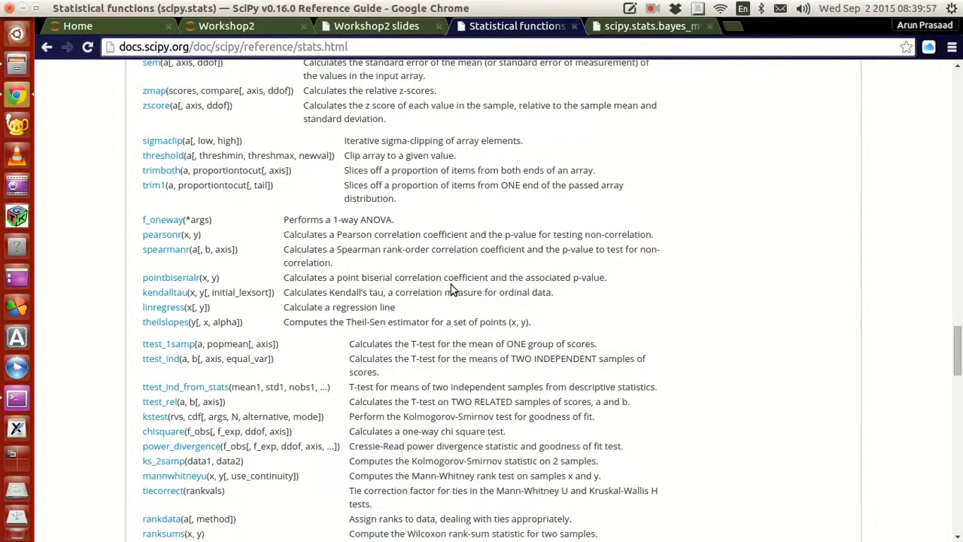
Step: Scroll through the statistical tests, mstats and kde sections, then back to the variance tests
scroll("down", 3)
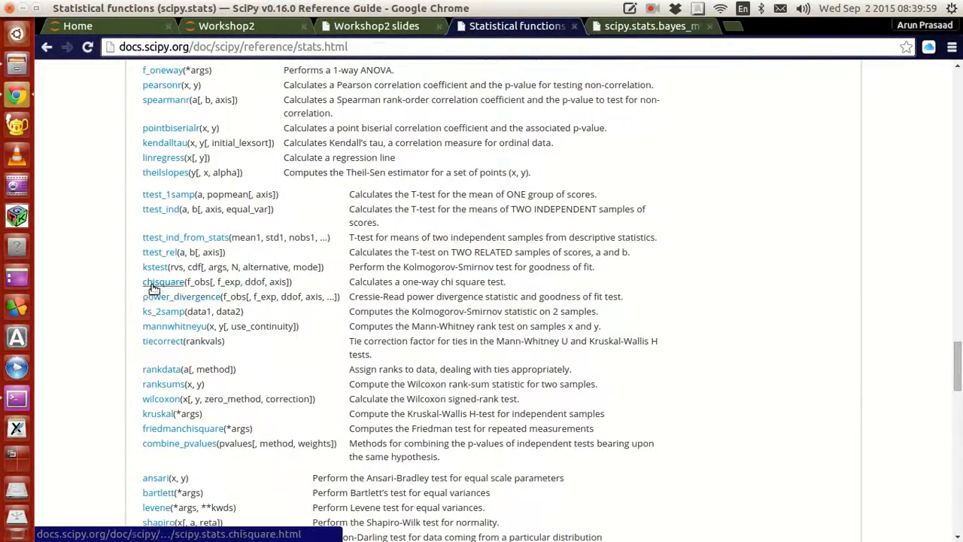
mouse_move(163, 288)
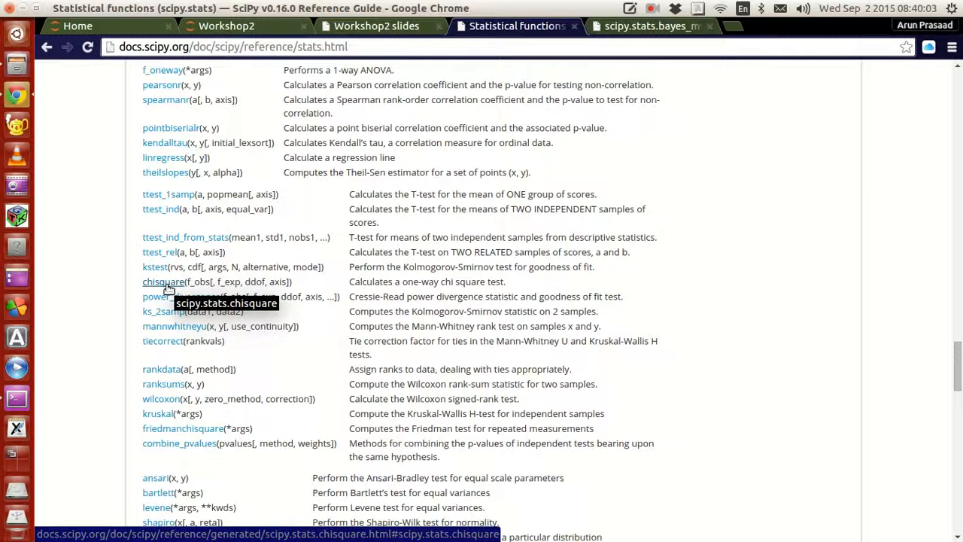
mouse_move(376, 286)
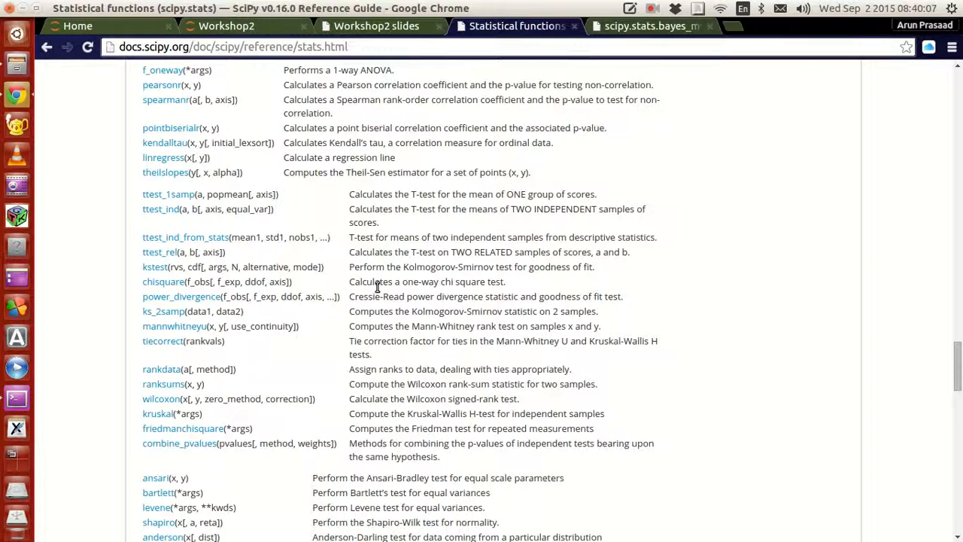
scroll("up", 3)
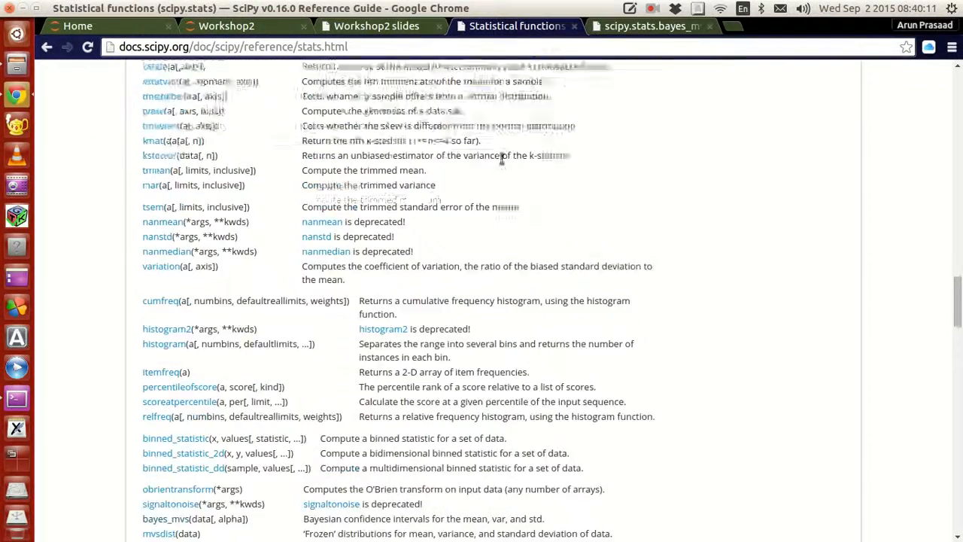
scroll("down", 3)
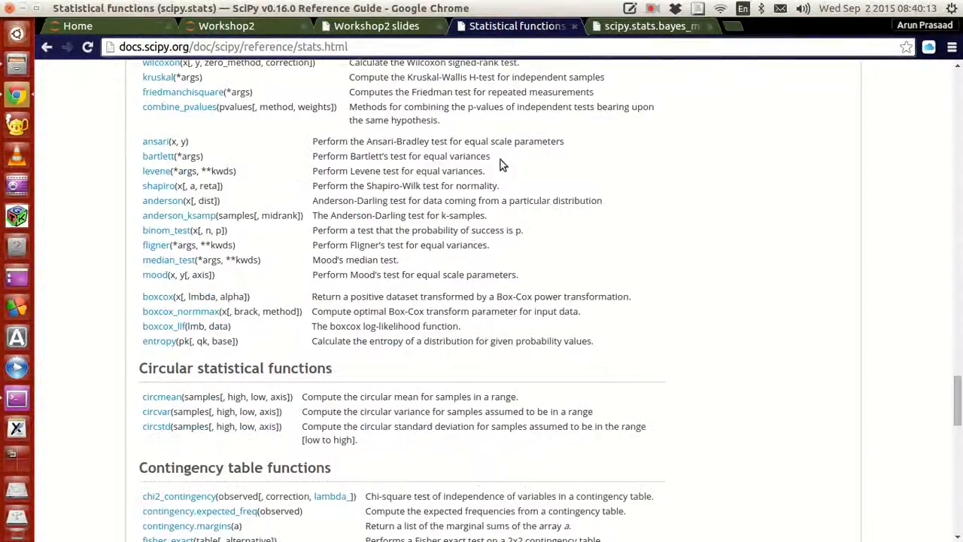
scroll("down", 3)
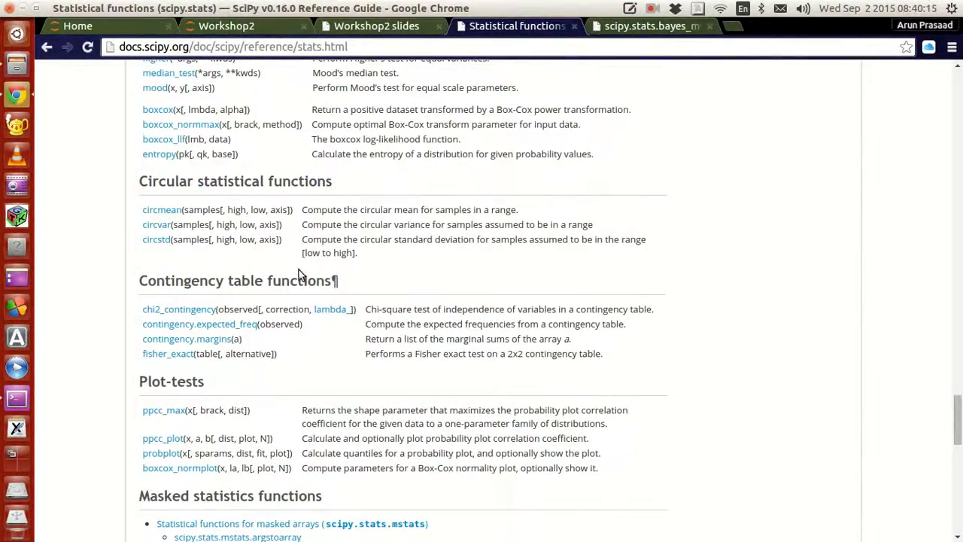
scroll("down", 3)
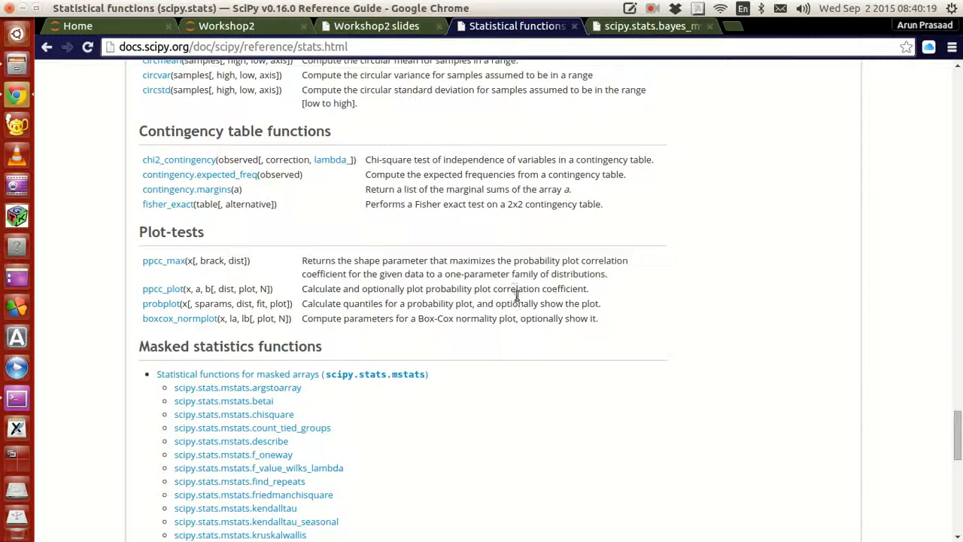
scroll("down", 3)
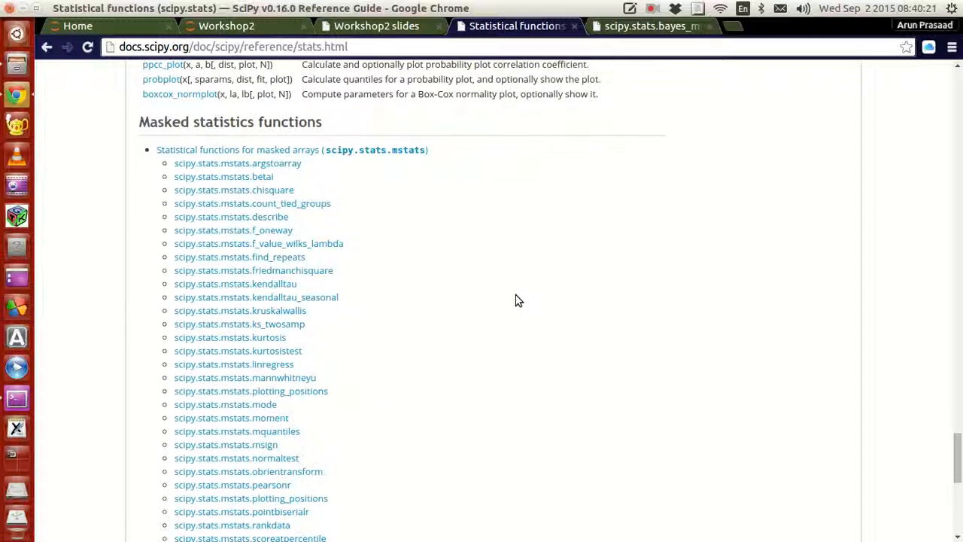
scroll("down", 3)
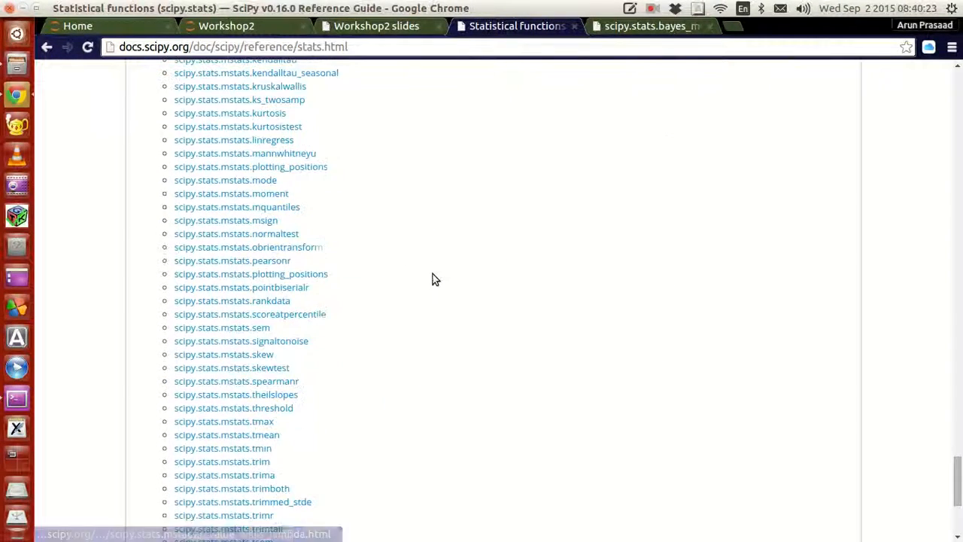
scroll("down", 3)
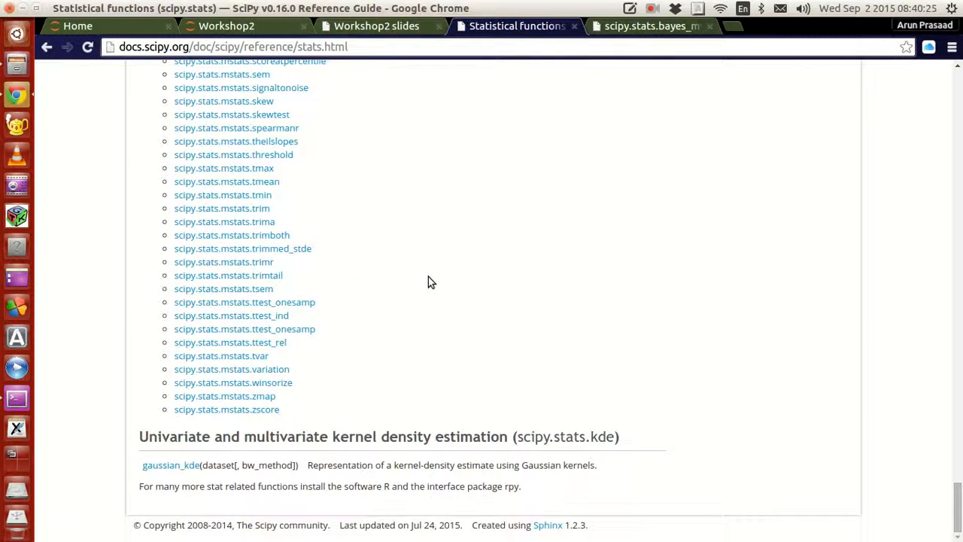
scroll("up", 3)
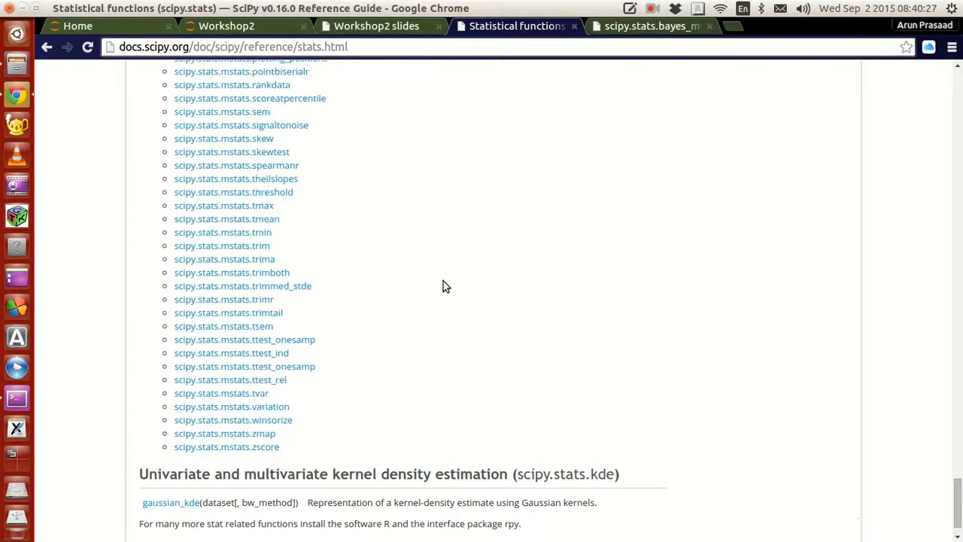
scroll("up", 3)
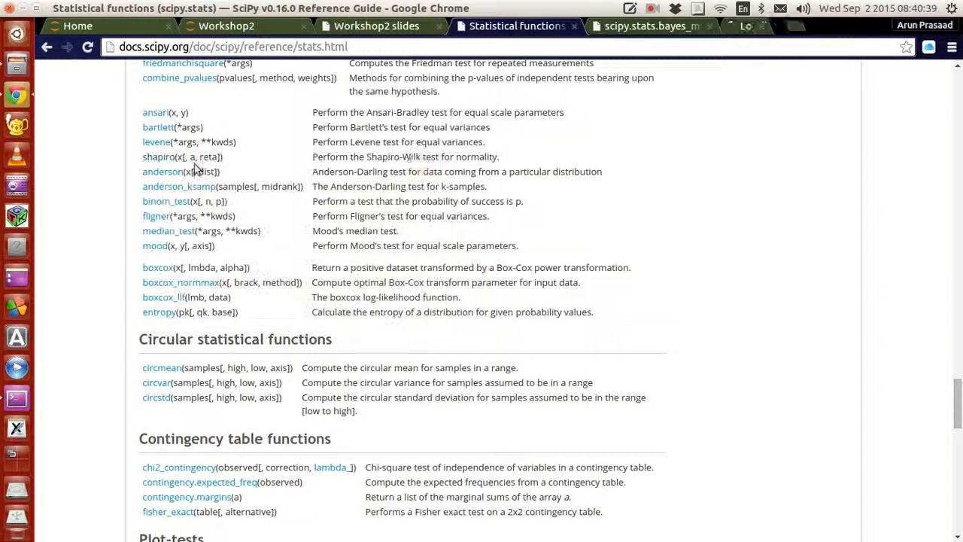
Step: View the shapiro documentation, then close it and the Statistical functions tab
left_click(158, 156)
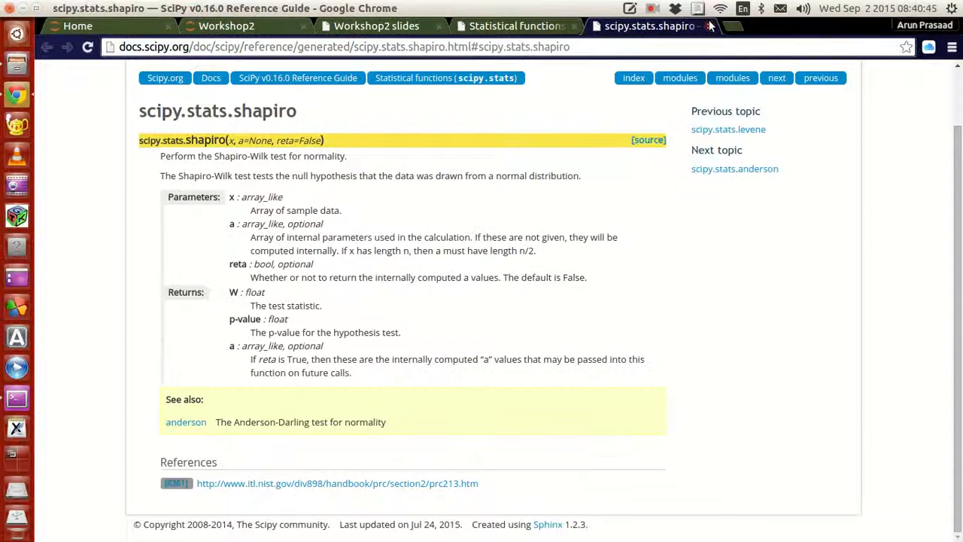
left_click(517, 26)
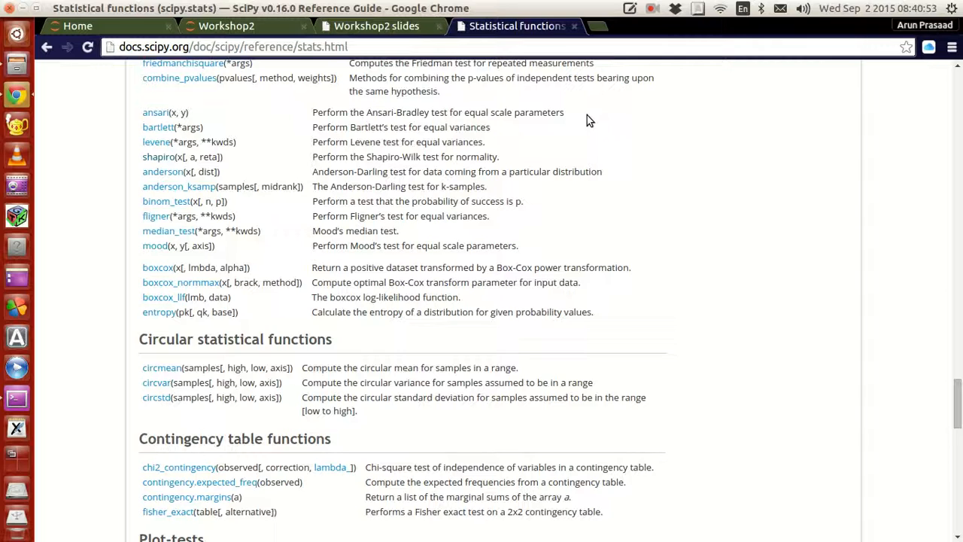
mouse_move(599, 125)
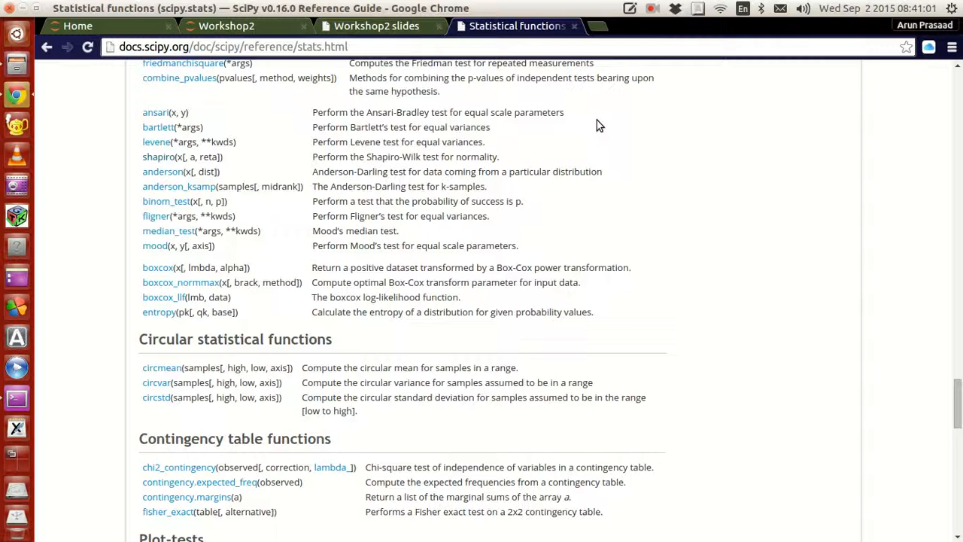
left_click(376, 25)
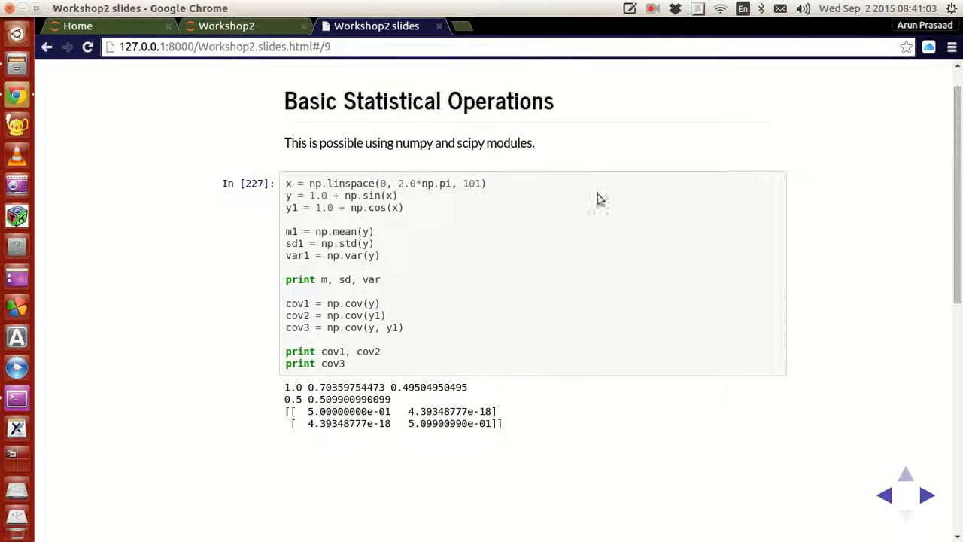
Step: Click inside the slideshow to advance to the Next Session slide
left_click(905, 494)
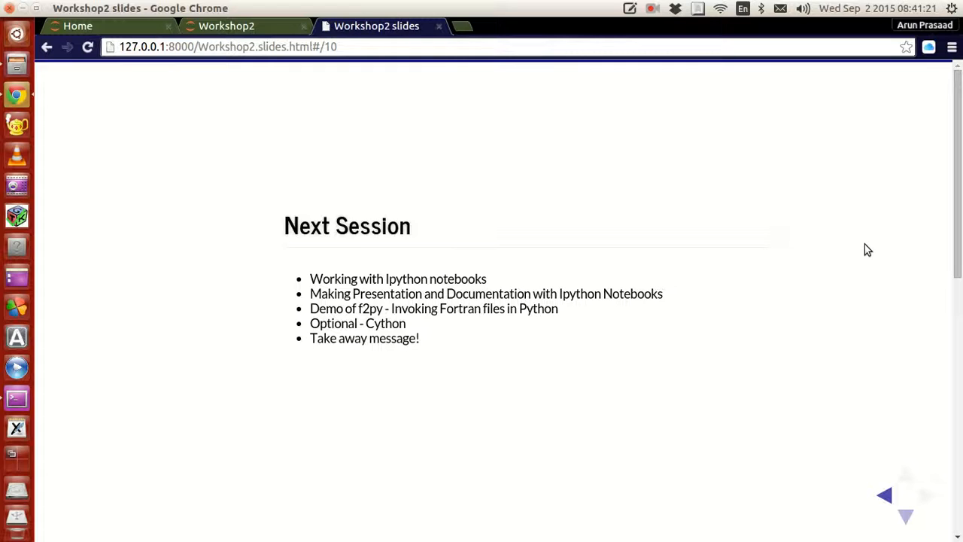
mouse_move(860, 260)
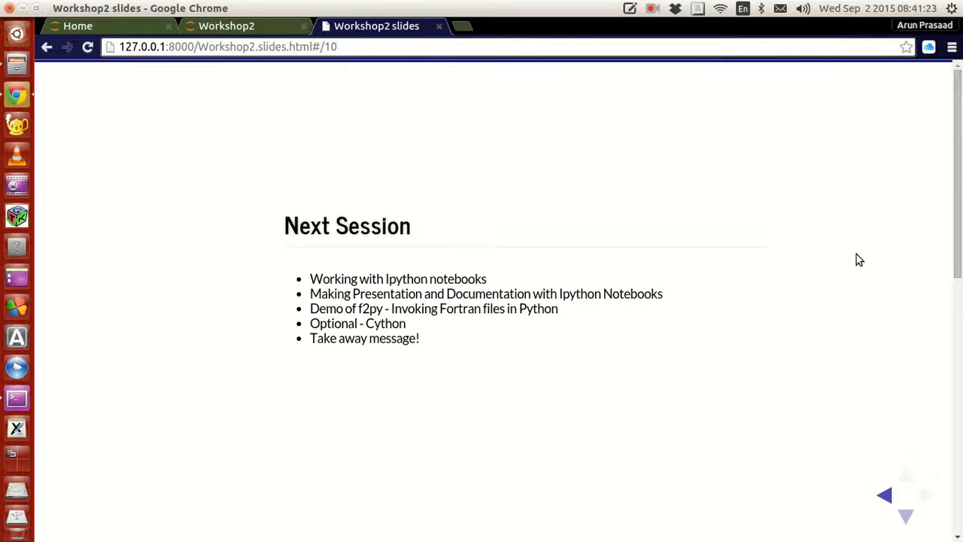
mouse_move(456, 310)
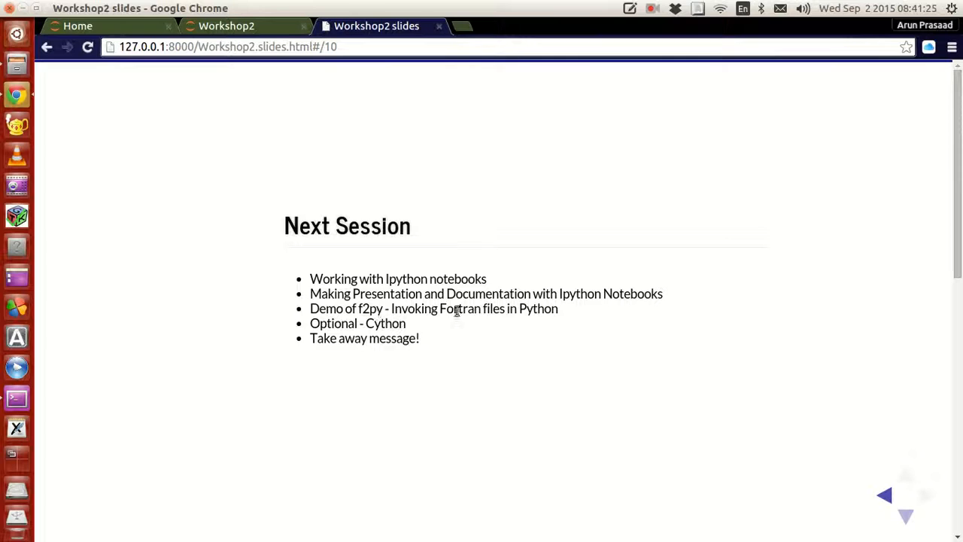
mouse_move(609, 207)
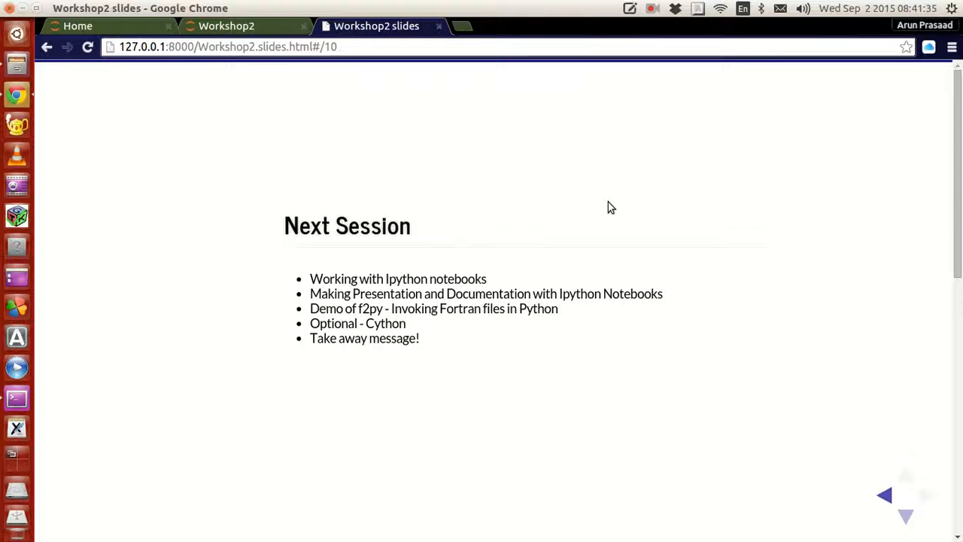
mouse_move(422, 340)
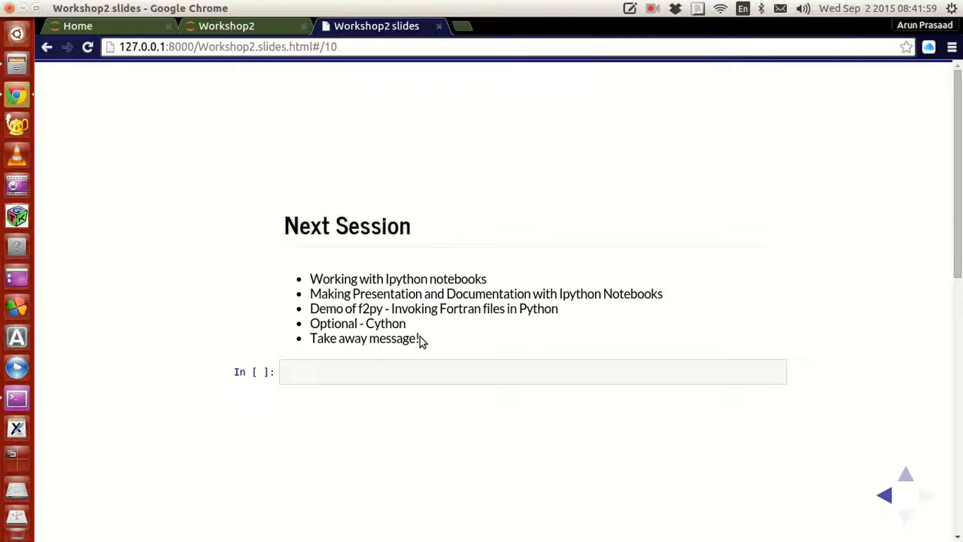
mouse_move(574, 256)
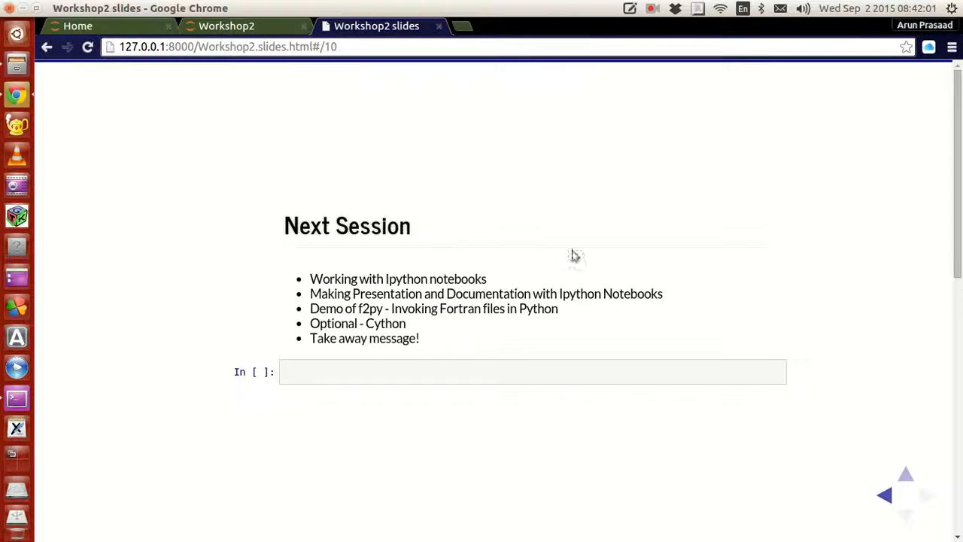